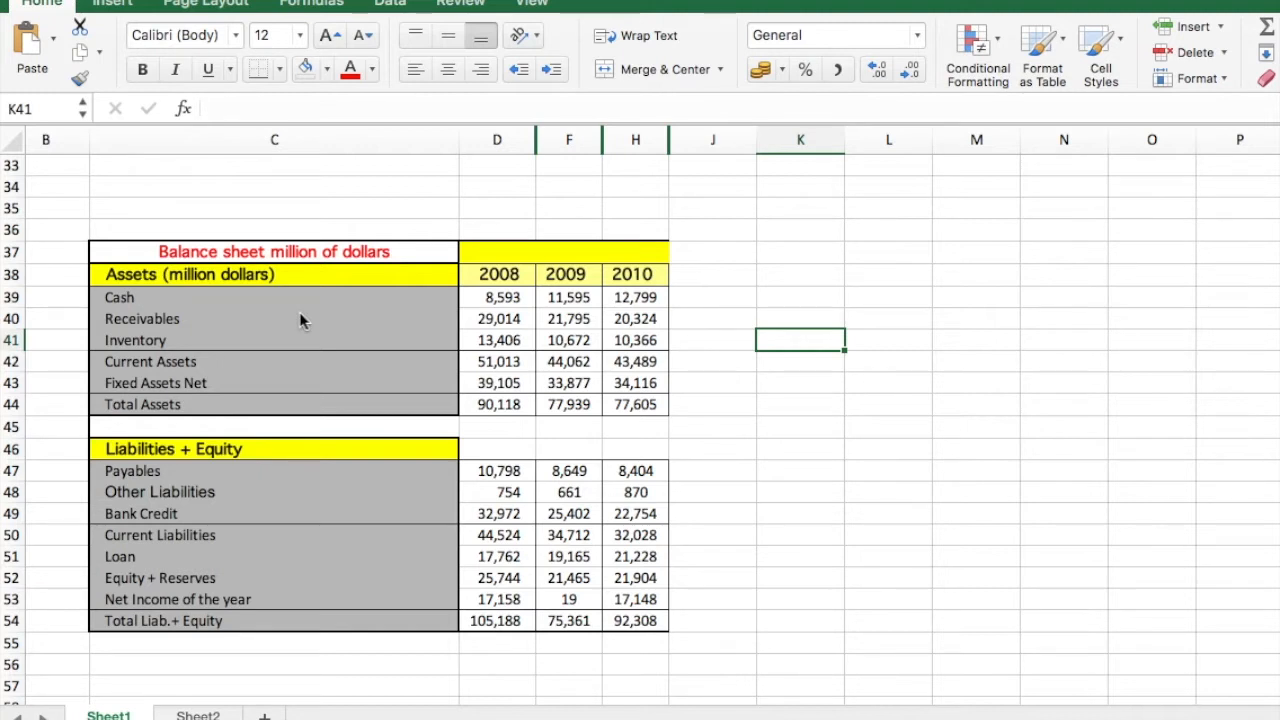
{"action": "mouse_move", "coordinate": [342, 540]}
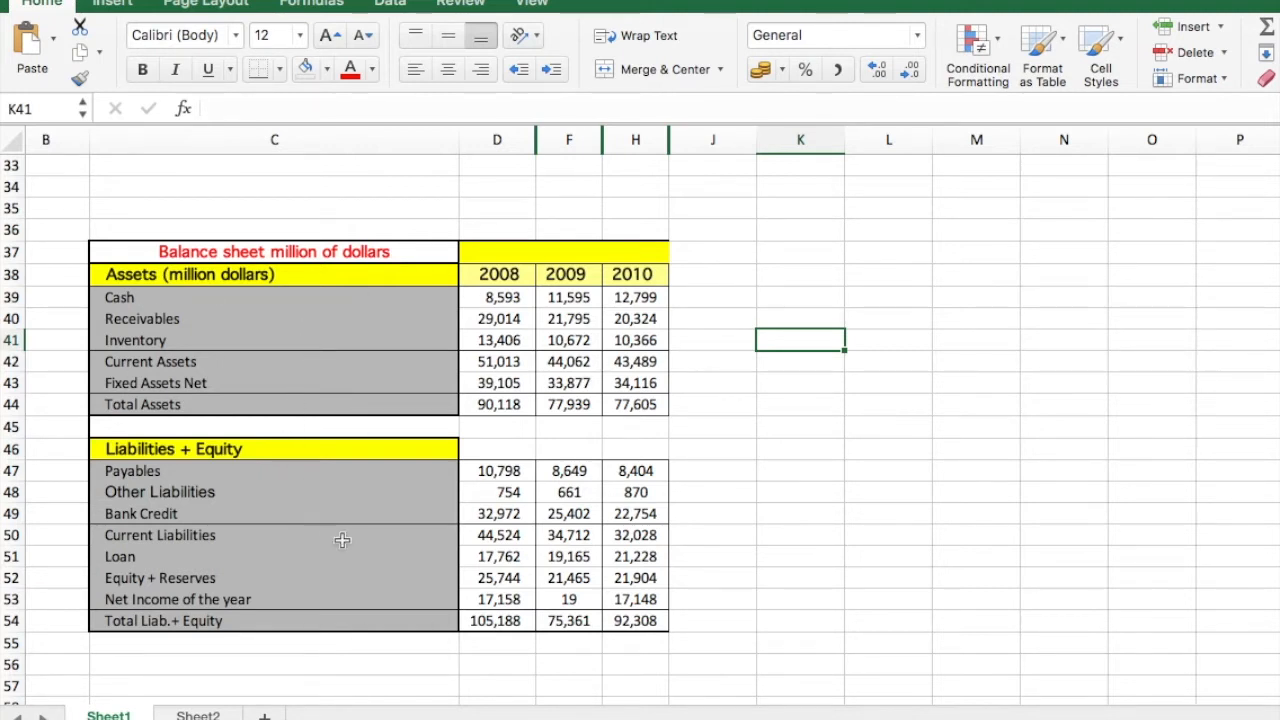
{"action": "mouse_move", "coordinate": [403, 561]}
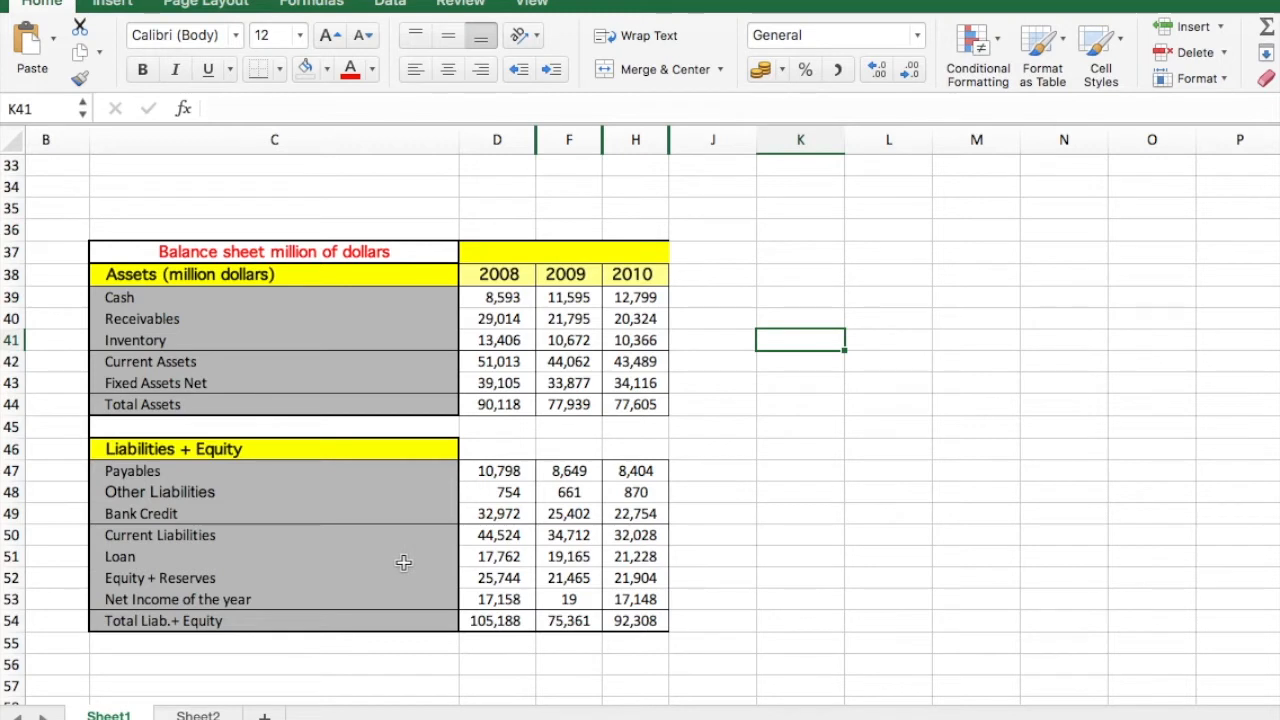
{"action": "mouse_move", "coordinate": [600, 276]}
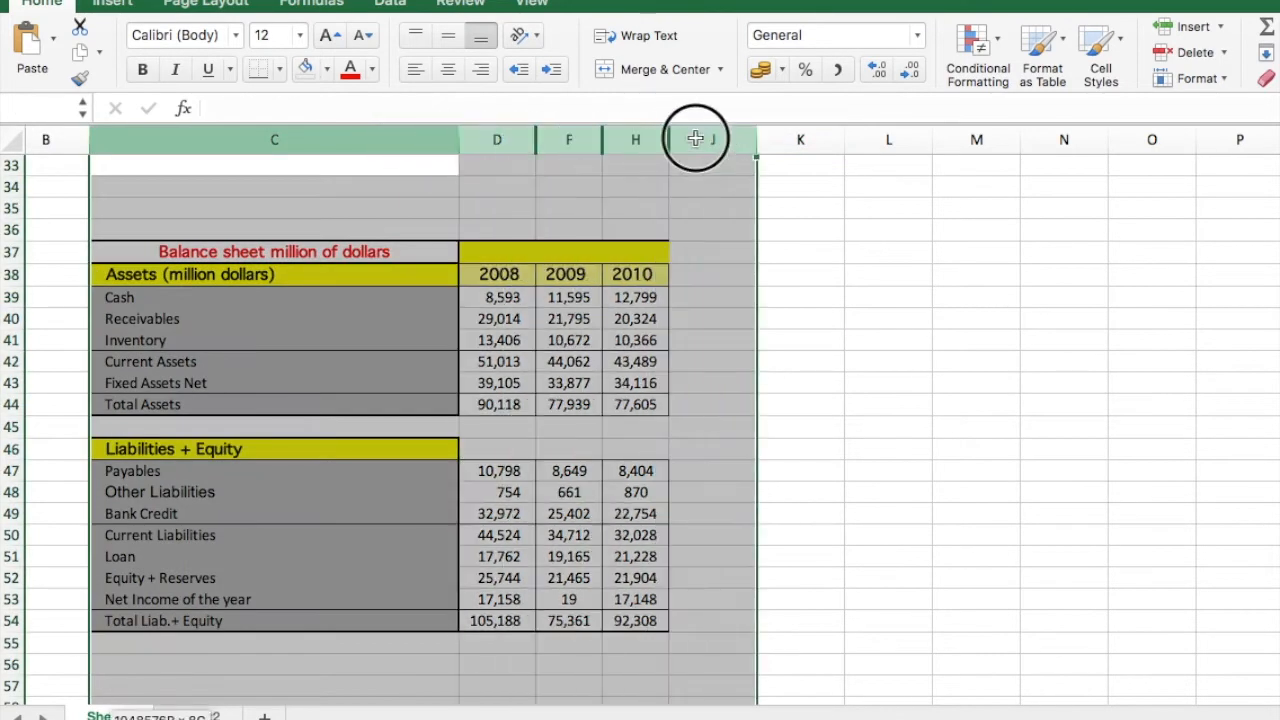
Step: Unhide columns E, G and I to reveal the empty vertical analysis % columns
{"action": "right_click", "coordinate": [695, 139]}
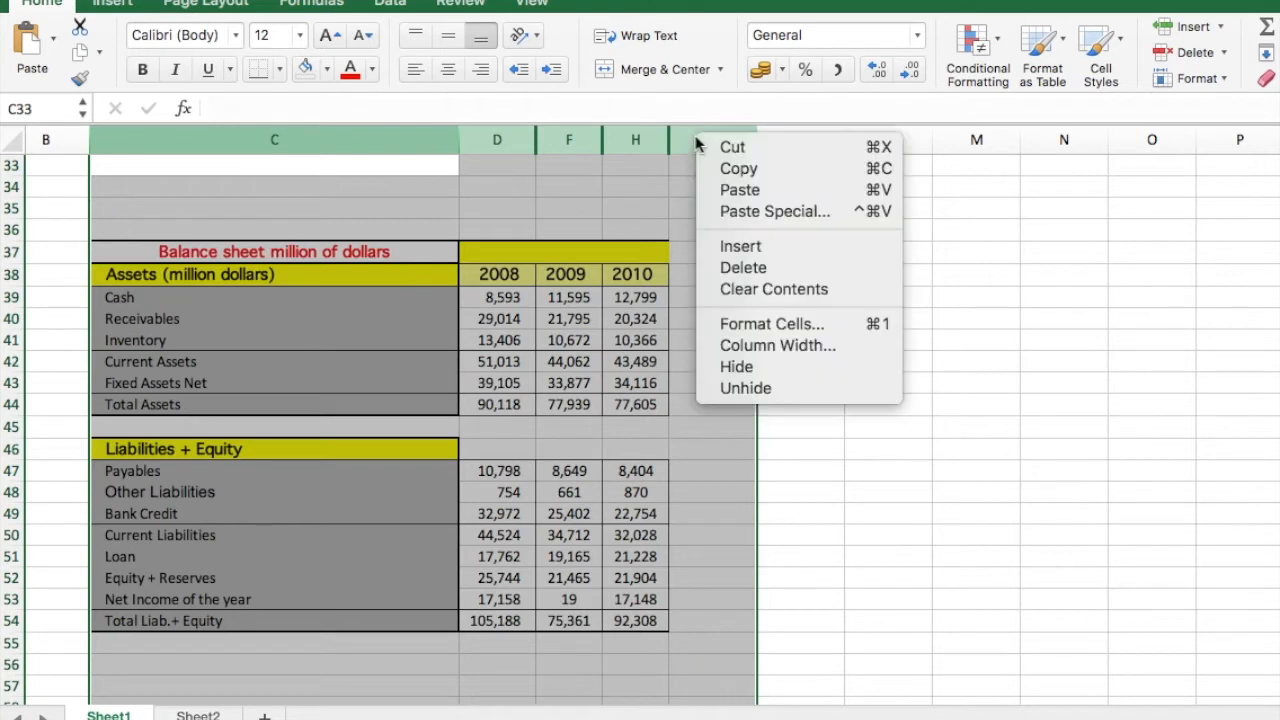
{"action": "mouse_move", "coordinate": [745, 388]}
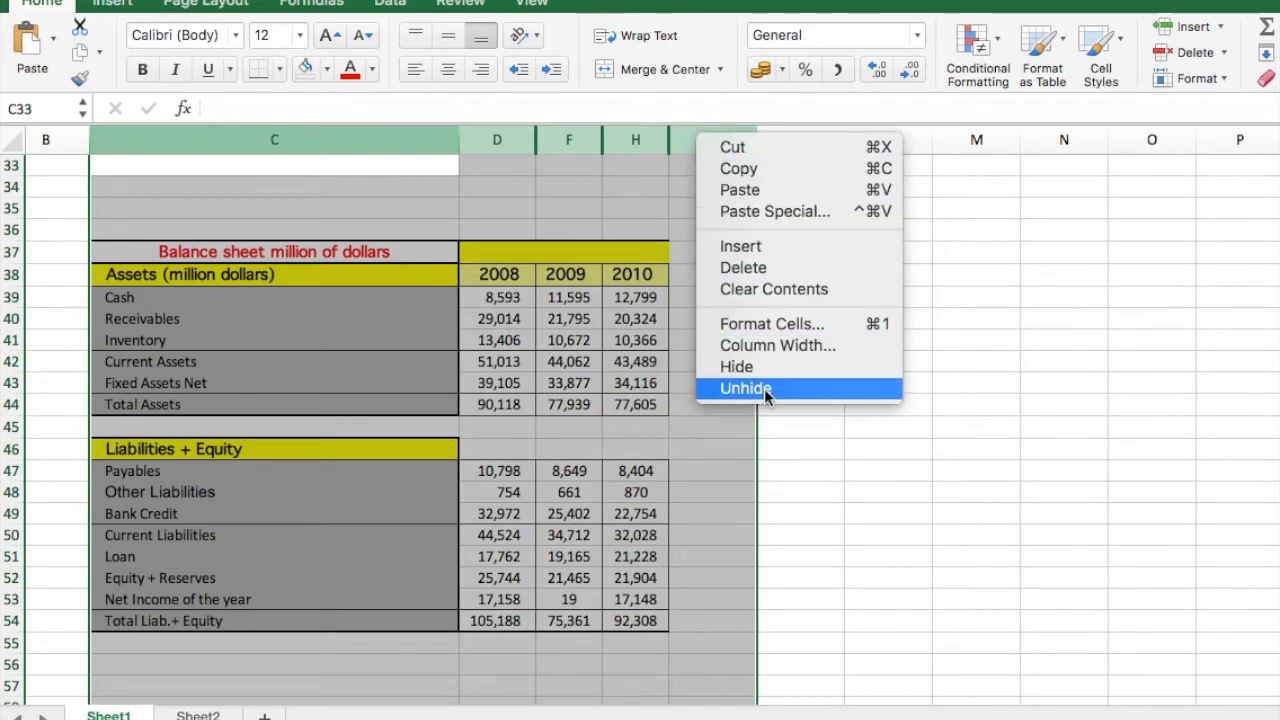
{"action": "left_click", "coordinate": [745, 388]}
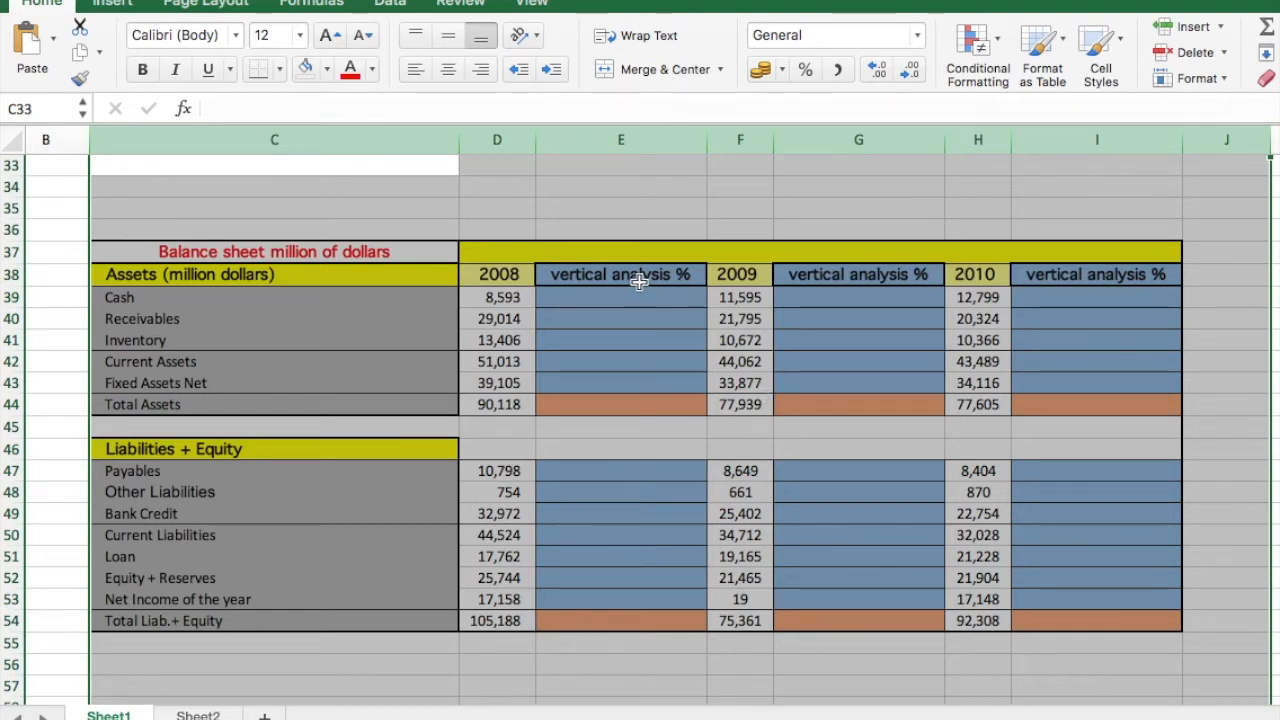
{"action": "mouse_move", "coordinate": [622, 544]}
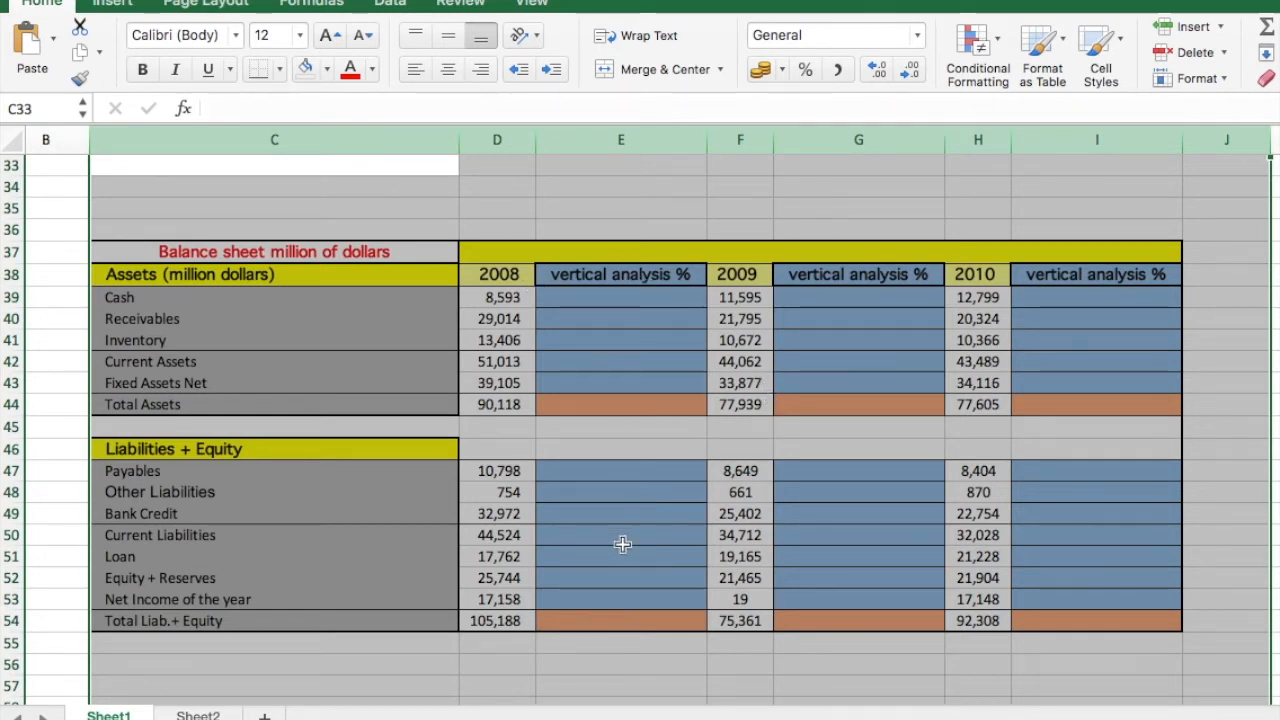
{"action": "mouse_move", "coordinate": [842, 205]}
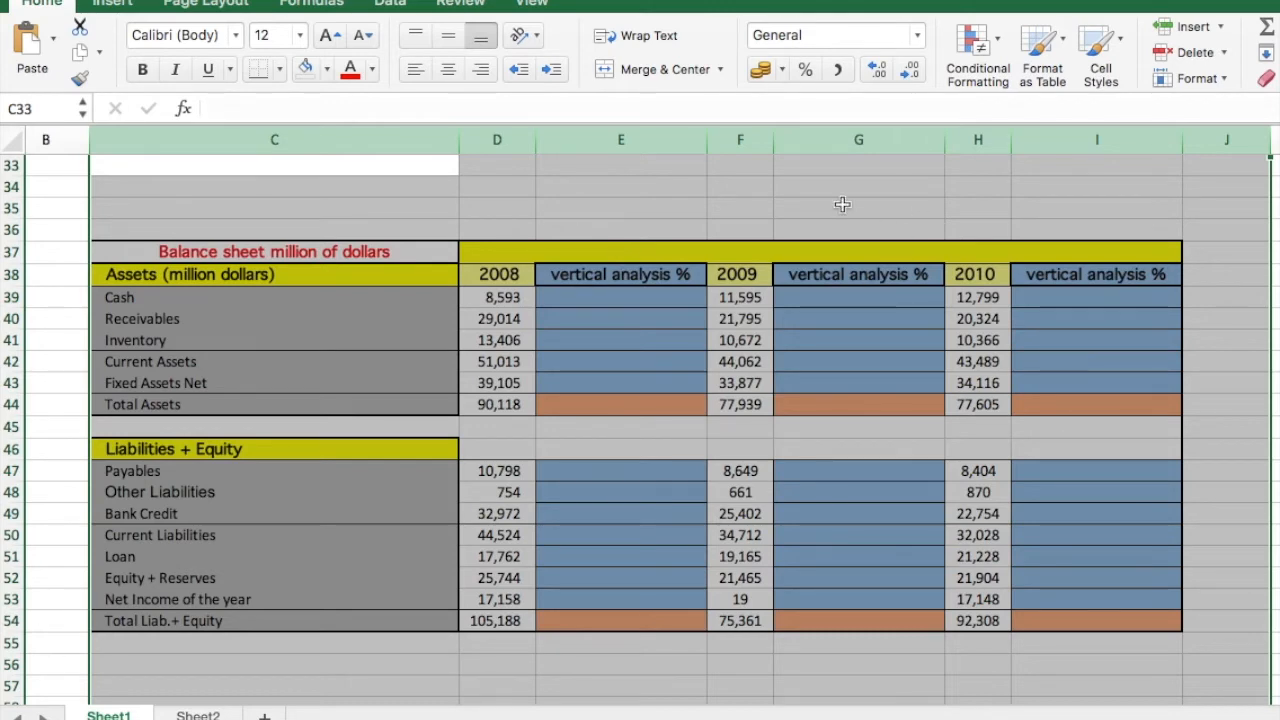
{"action": "left_click", "coordinate": [858, 207]}
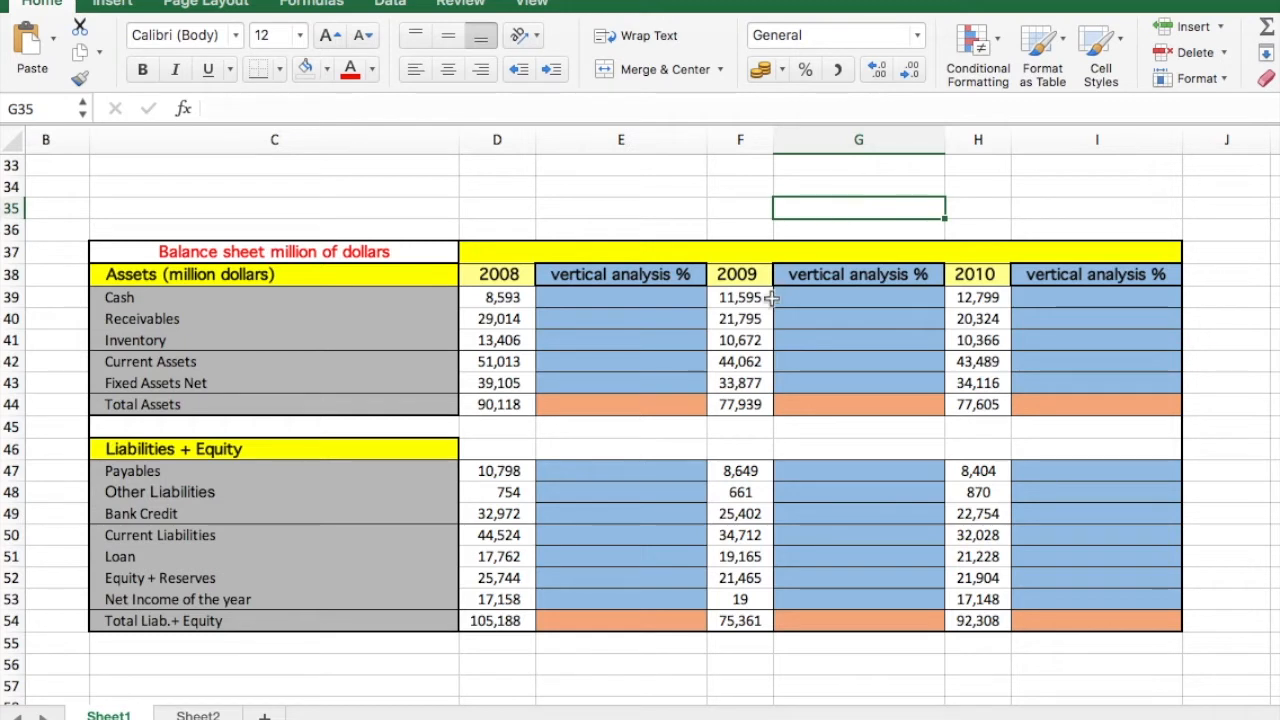
{"action": "mouse_move", "coordinate": [458, 348]}
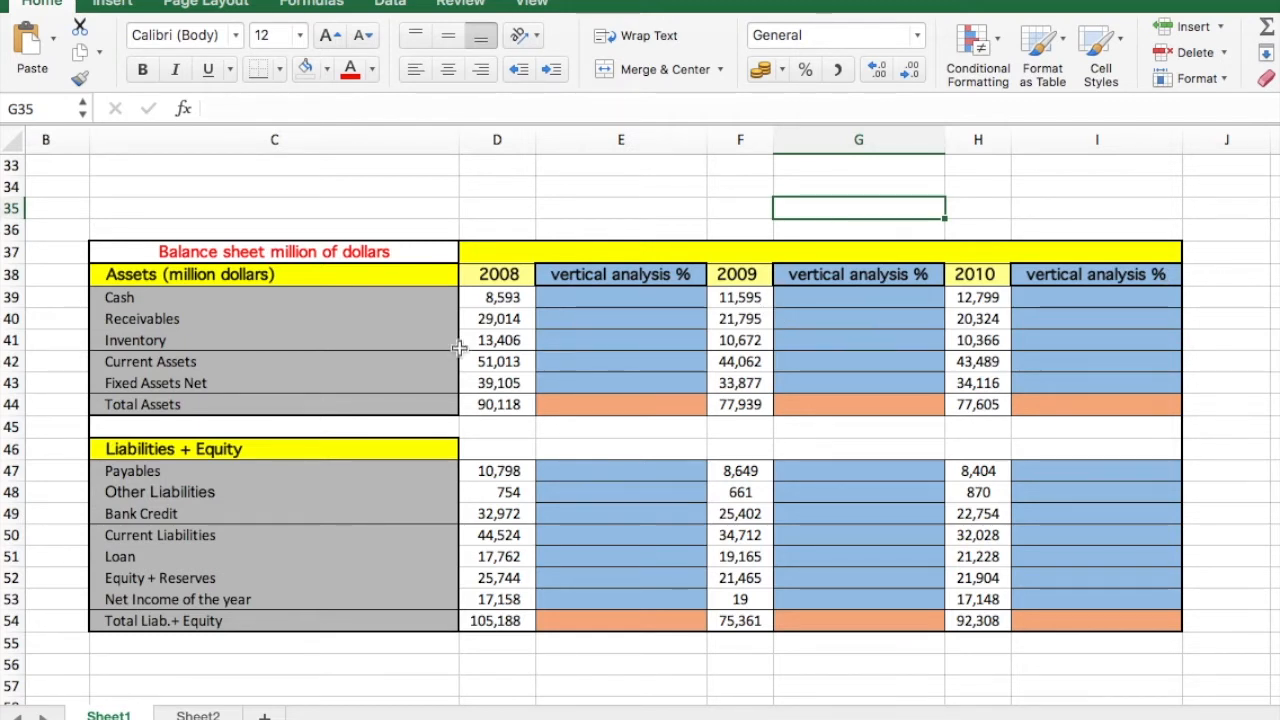
{"action": "mouse_move", "coordinate": [366, 332]}
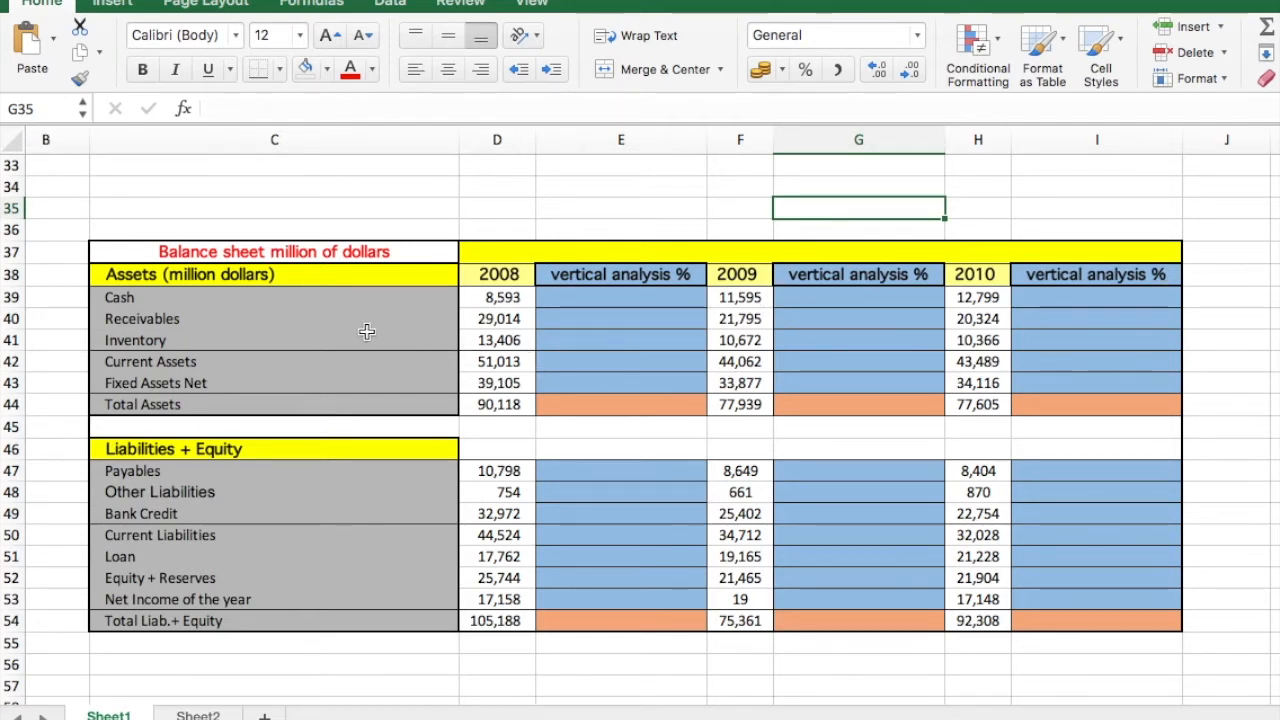
{"action": "mouse_move", "coordinate": [588, 341]}
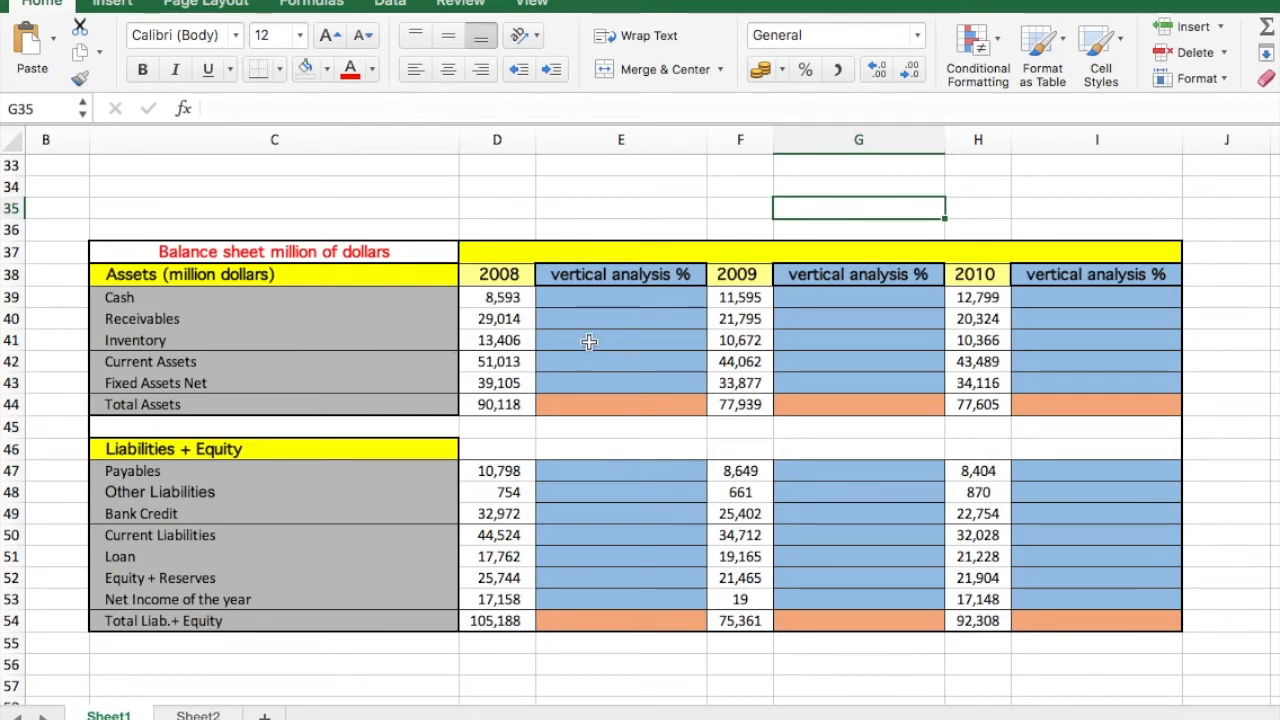
{"action": "mouse_move", "coordinate": [624, 342]}
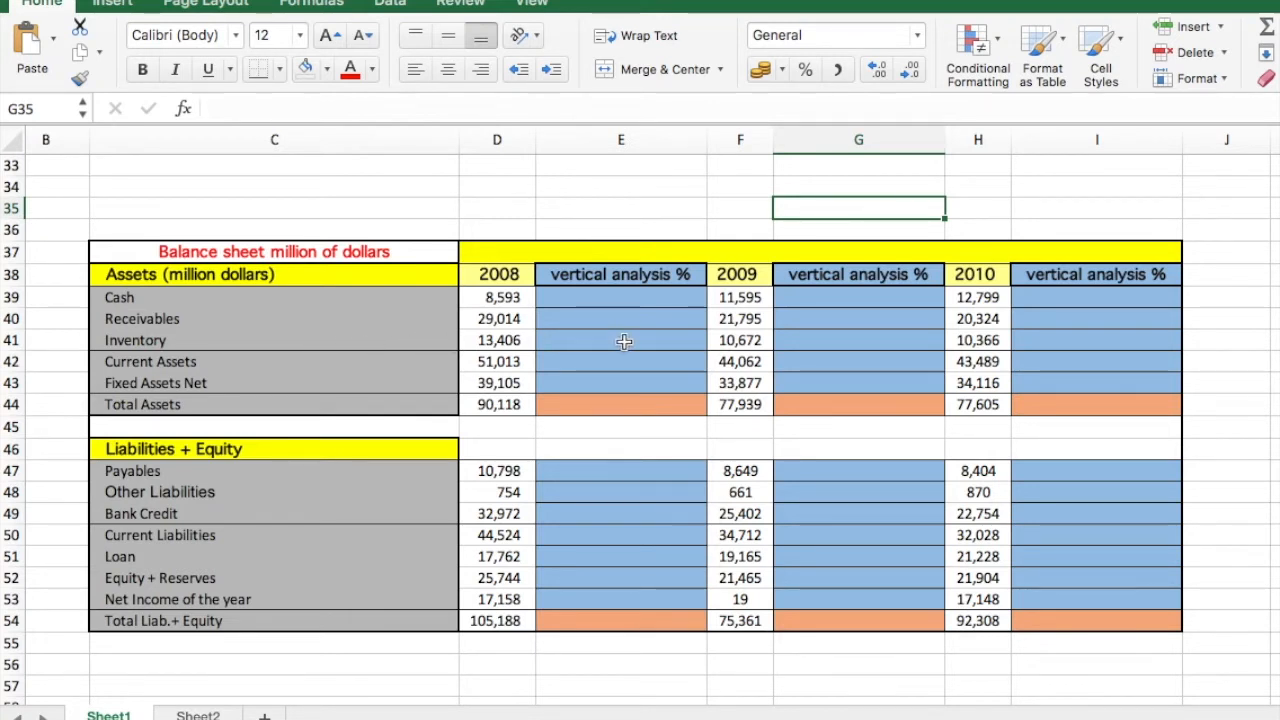
{"action": "mouse_move", "coordinate": [562, 383]}
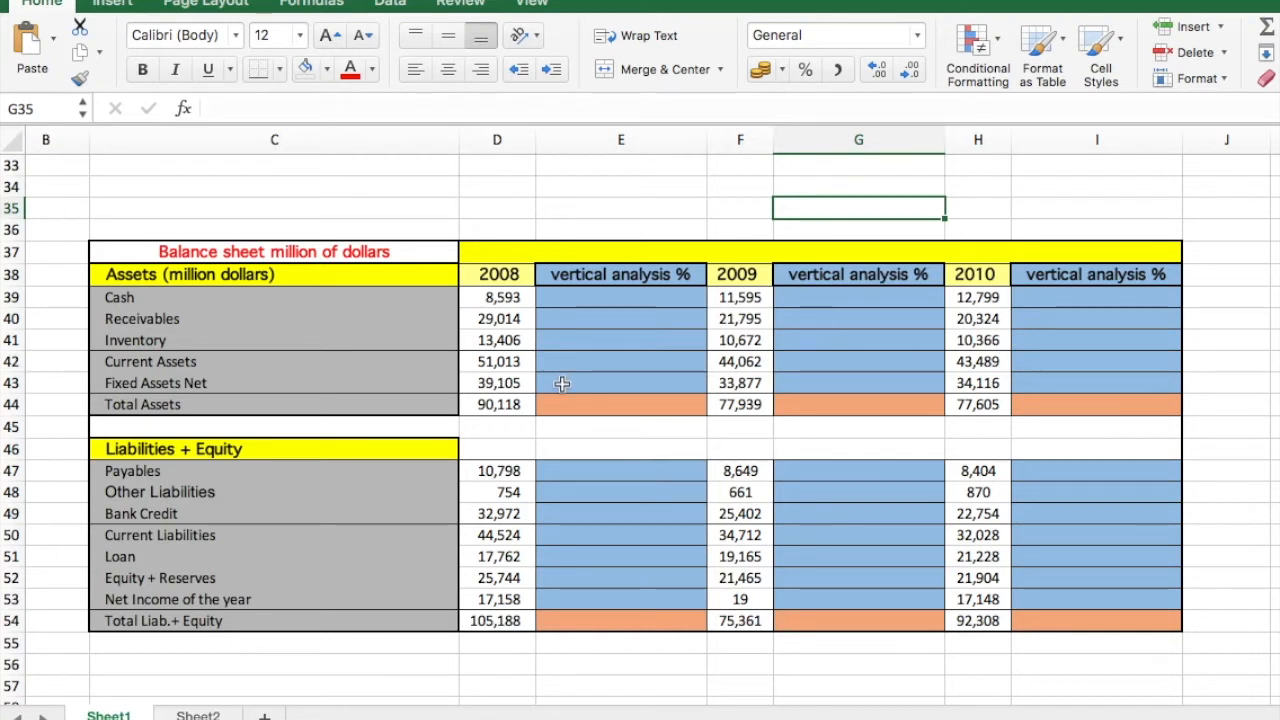
{"action": "mouse_move", "coordinate": [604, 299]}
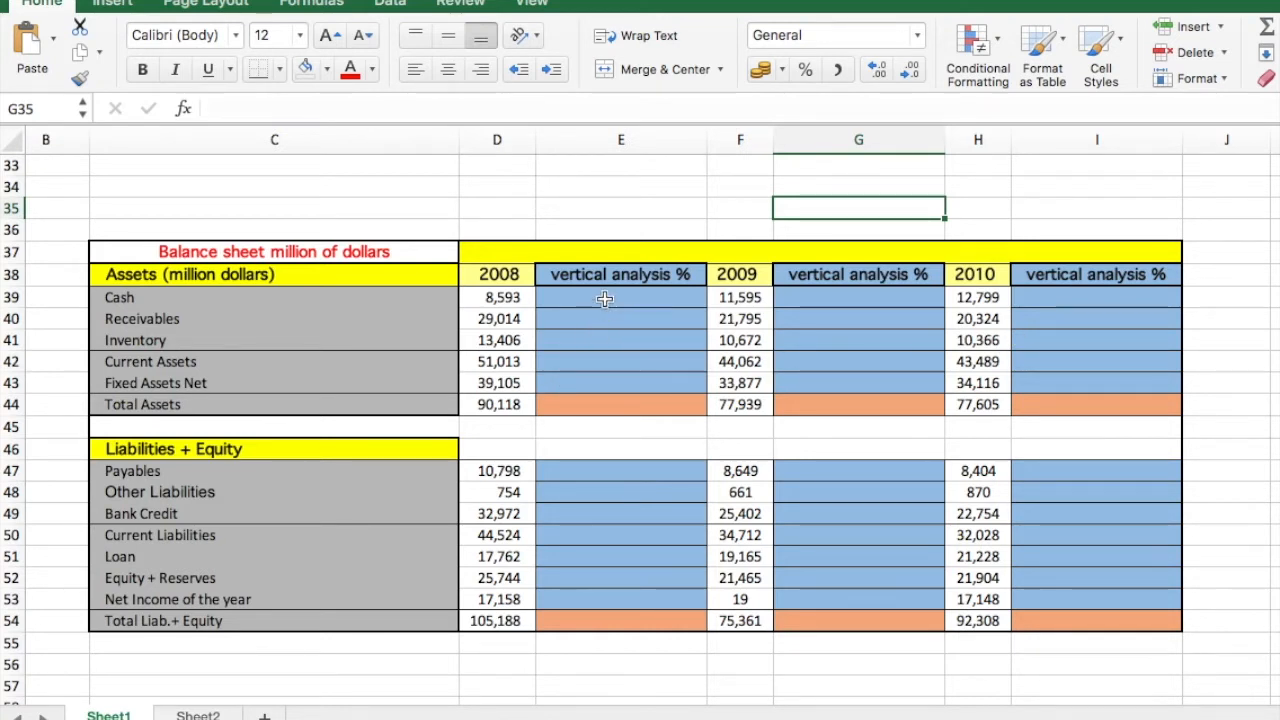
{"action": "mouse_move", "coordinate": [639, 404]}
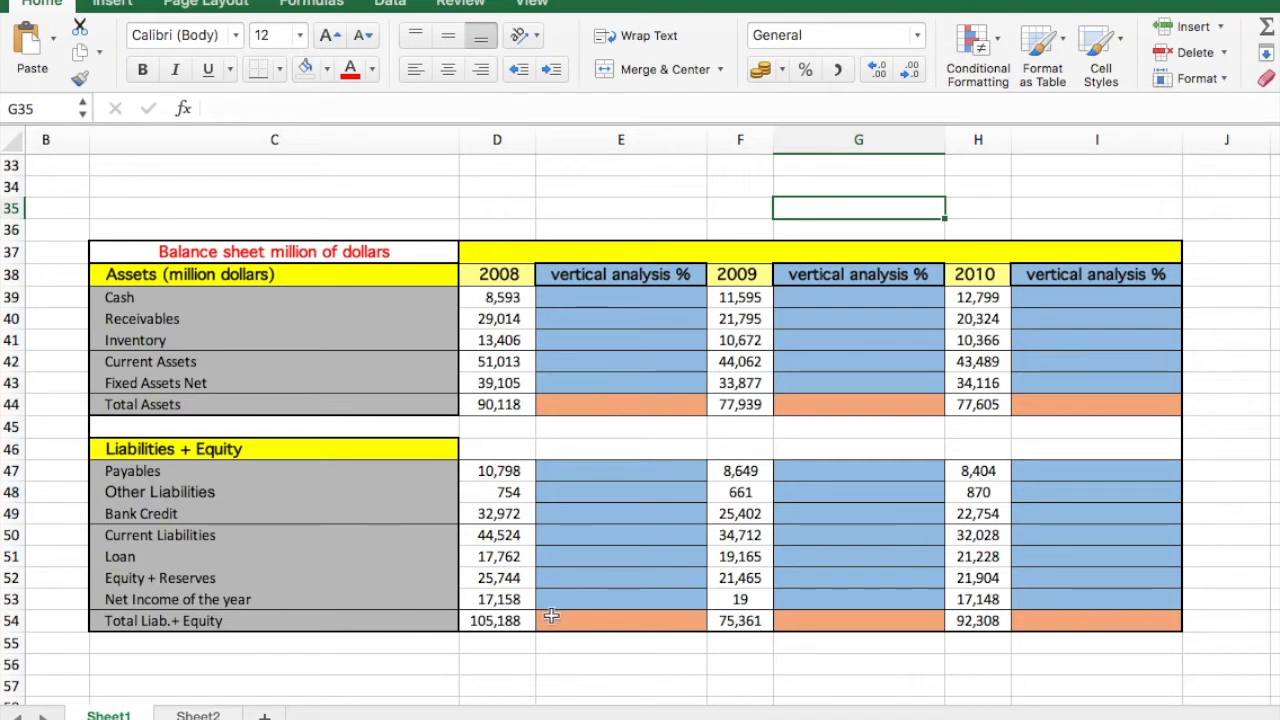
{"action": "mouse_move", "coordinate": [575, 625]}
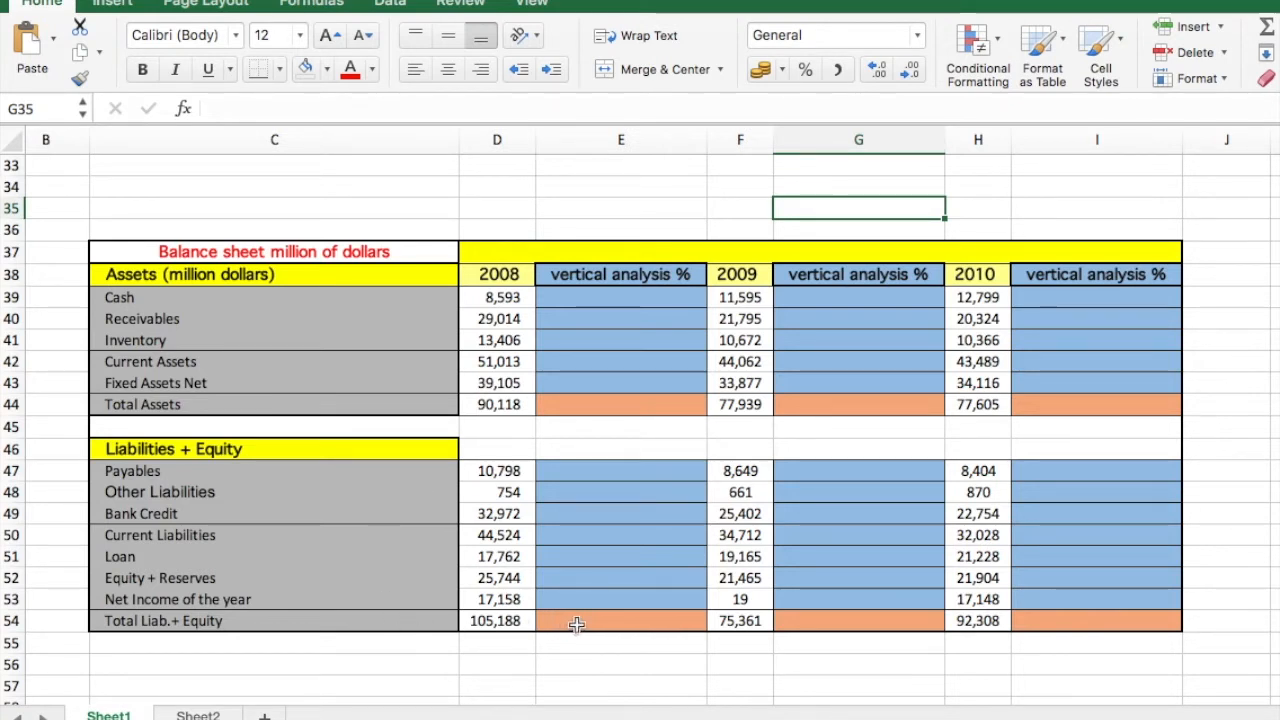
{"action": "mouse_move", "coordinate": [575, 535]}
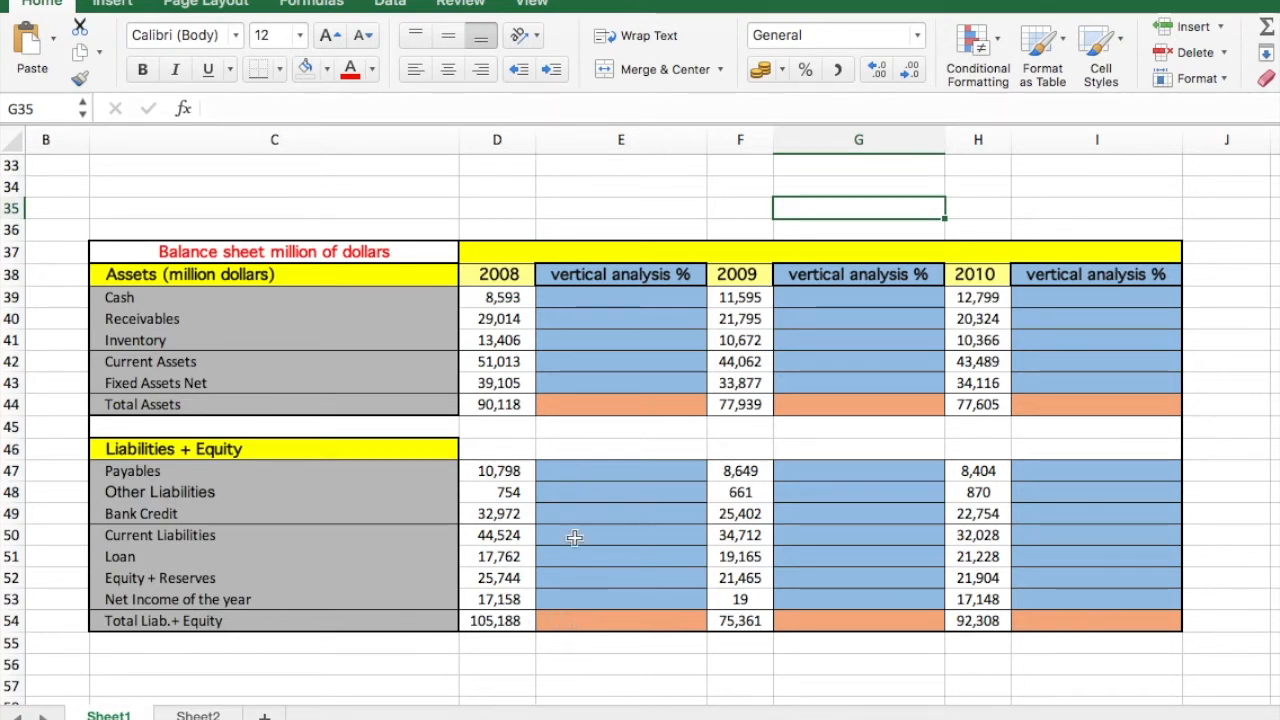
{"action": "mouse_move", "coordinate": [582, 610]}
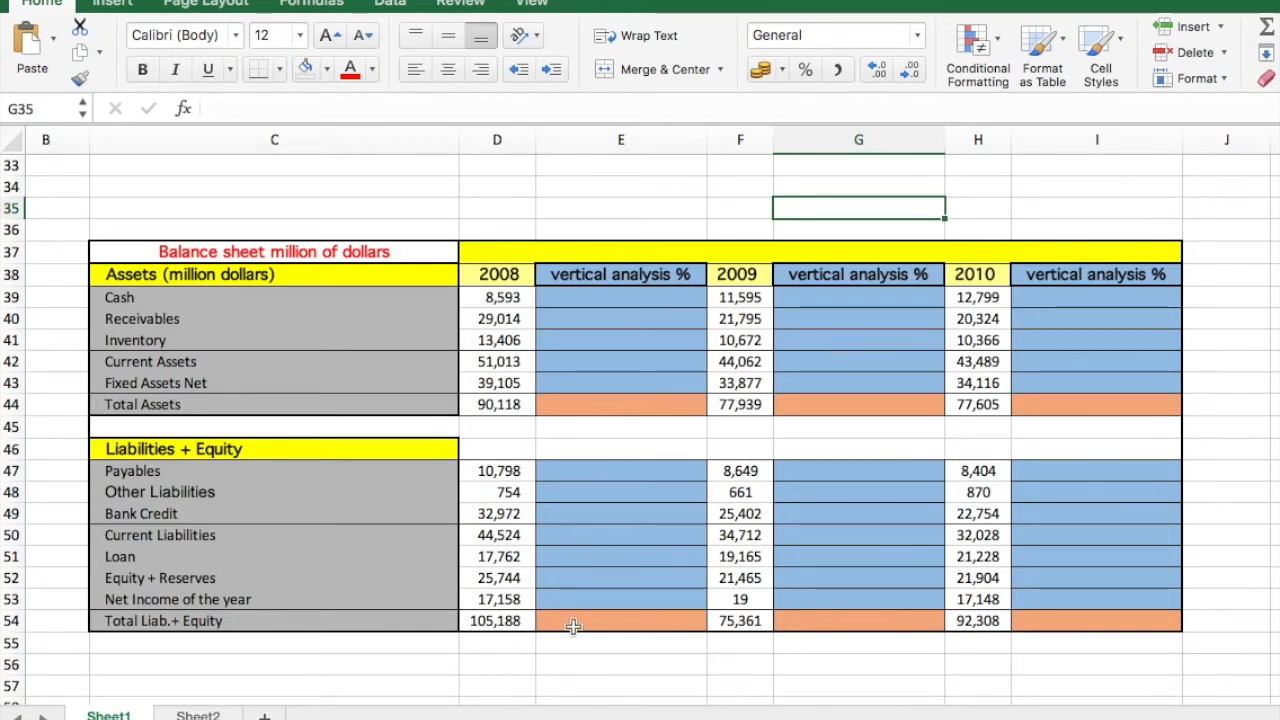
{"action": "mouse_move", "coordinate": [589, 238]}
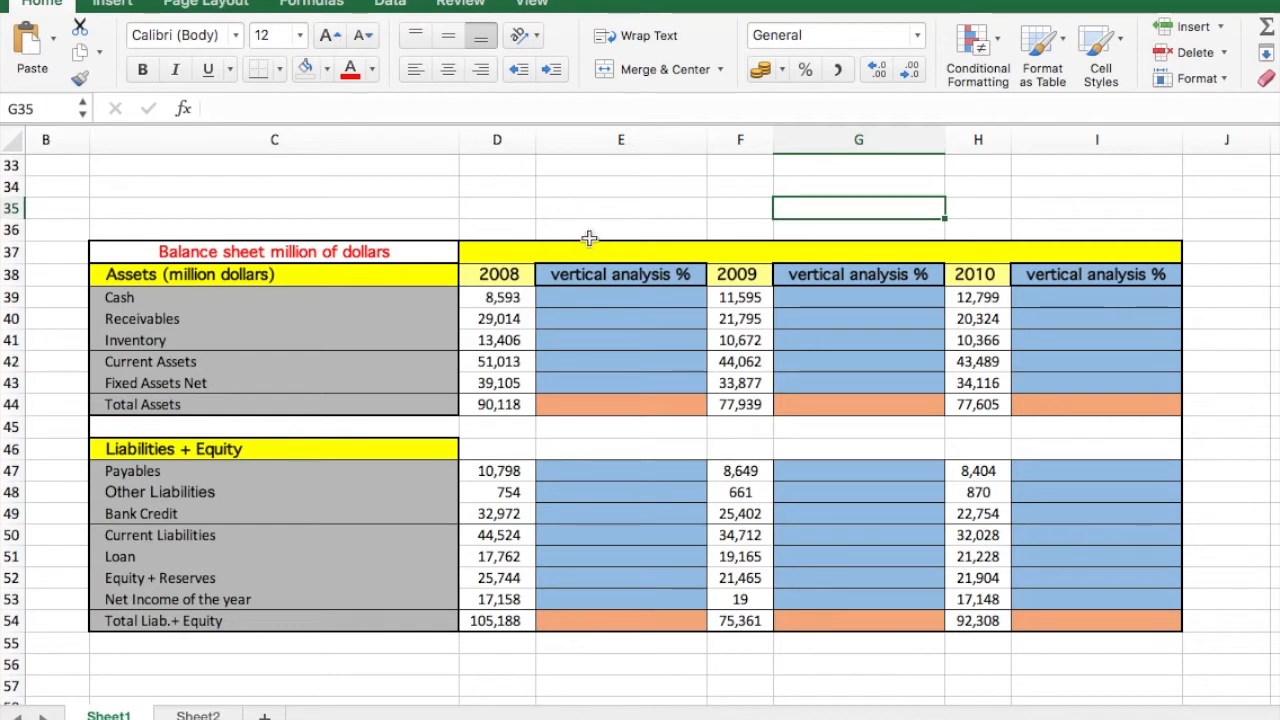
{"action": "mouse_move", "coordinate": [623, 389]}
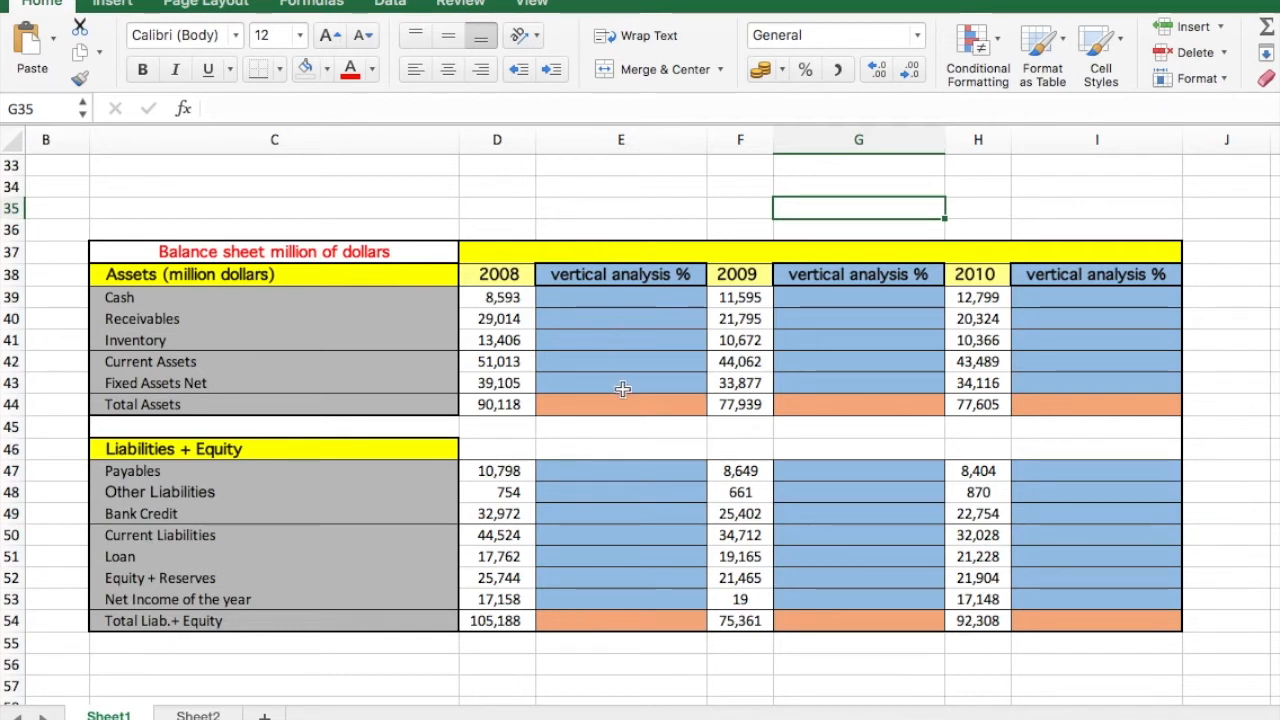
Step: Enter 100 in the Total Assets and Total Liab.+ Equity % cells for 2008–2010
{"action": "left_click", "coordinate": [621, 404]}
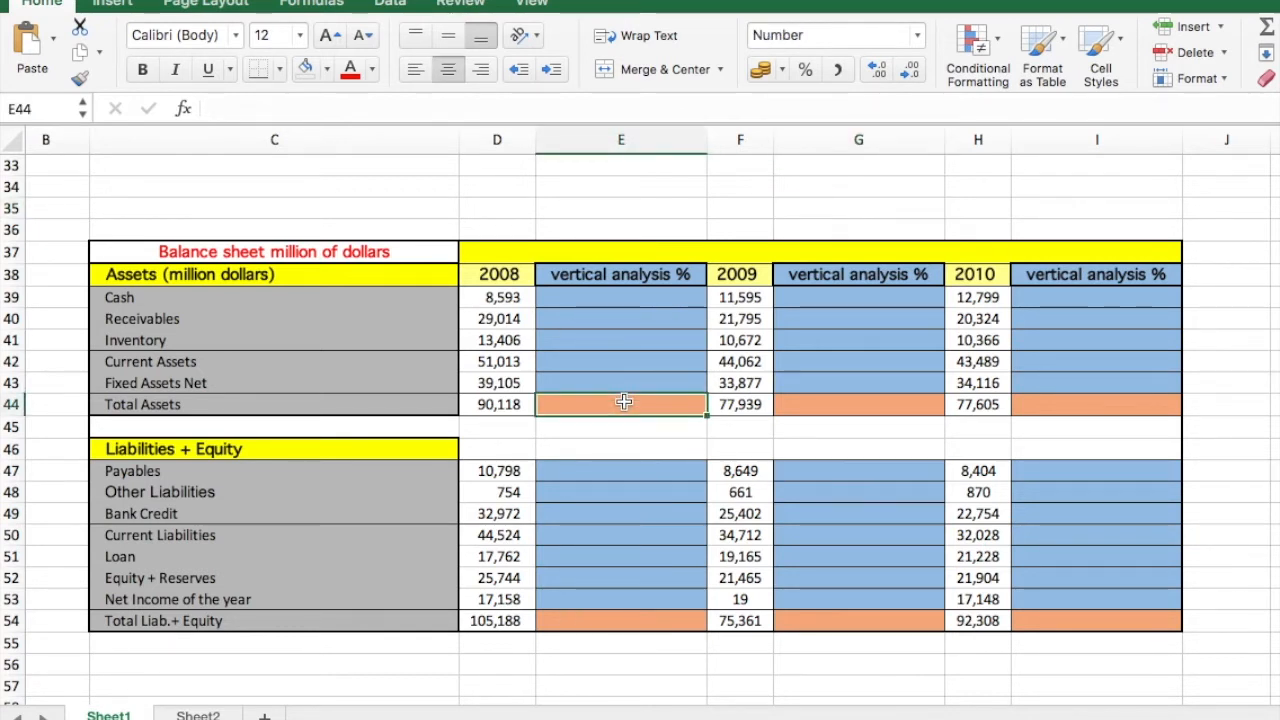
{"action": "type", "text": "1"}
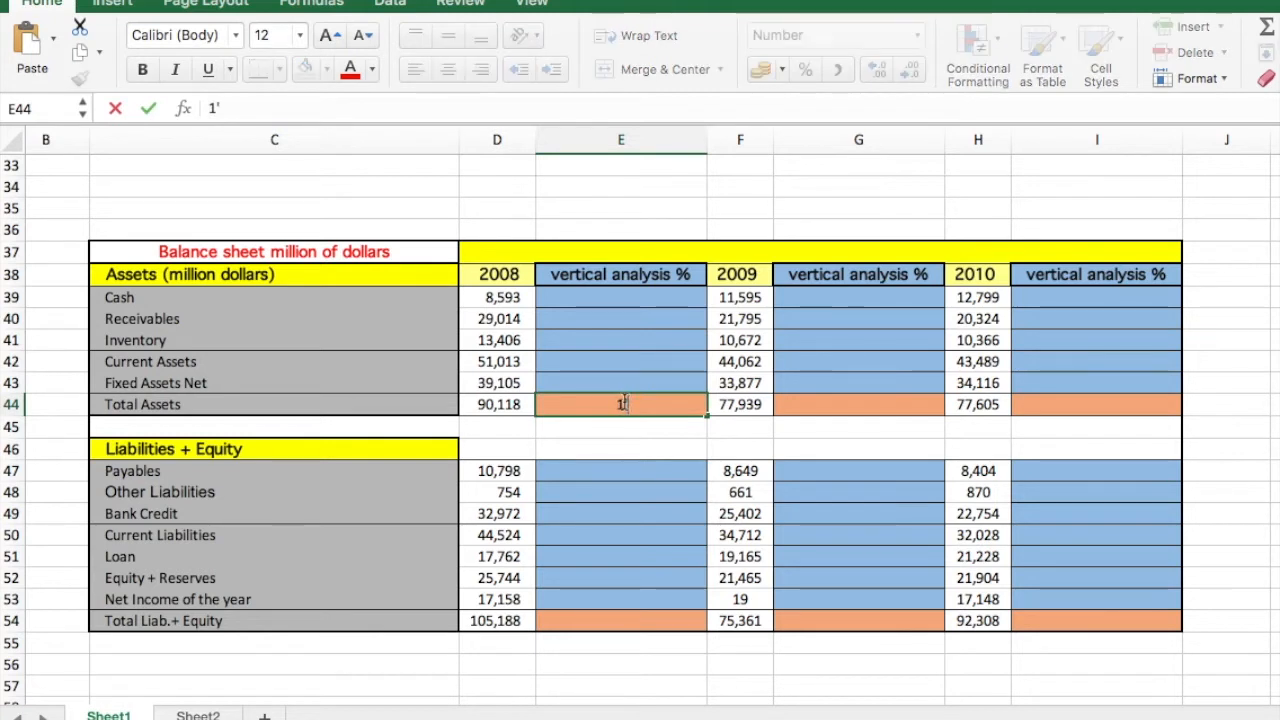
{"action": "type", "text": "00"}
{"action": "left_click", "coordinate": [859, 404]}
{"action": "type", "text": "10"}
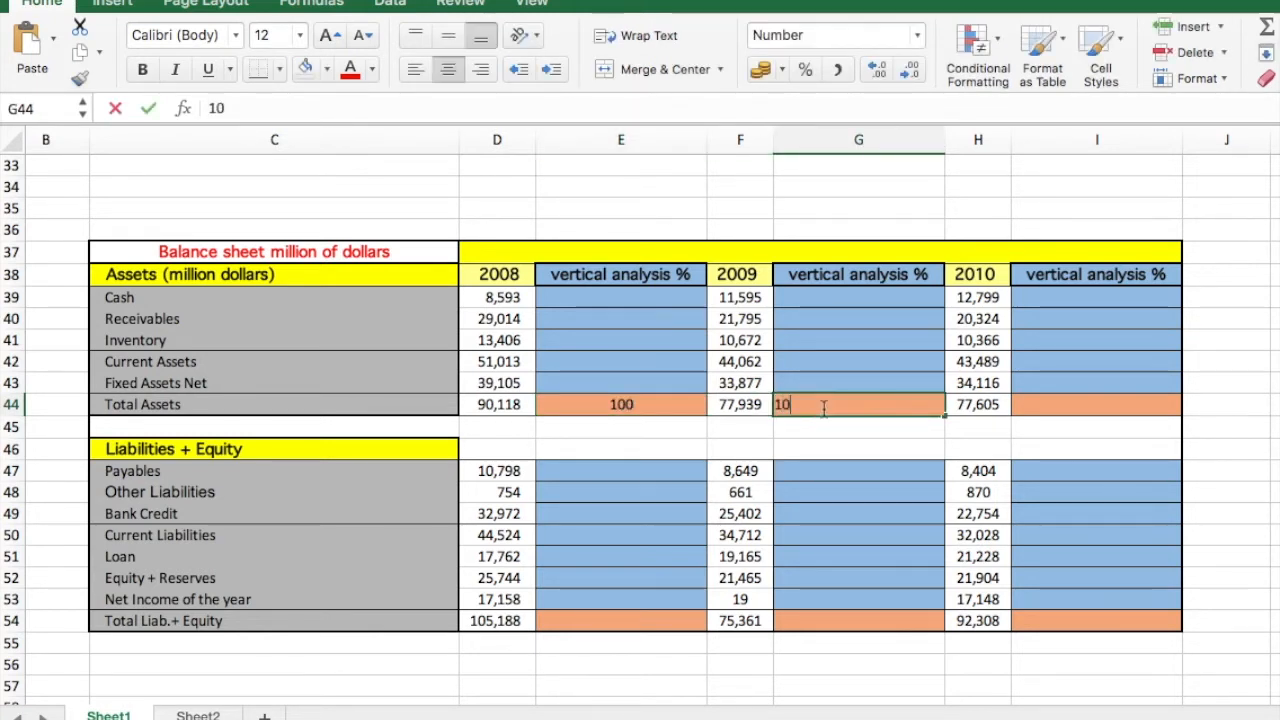
{"action": "left_click", "coordinate": [1096, 404]}
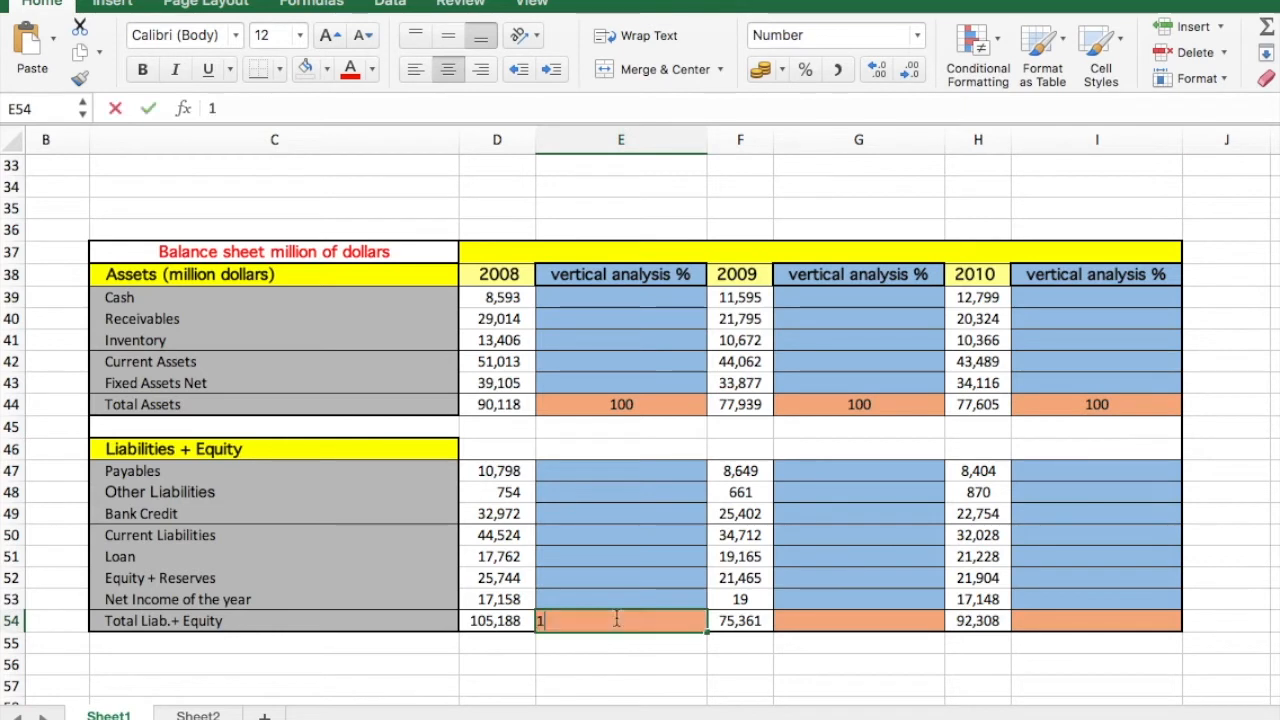
{"action": "left_click", "coordinate": [858, 620]}
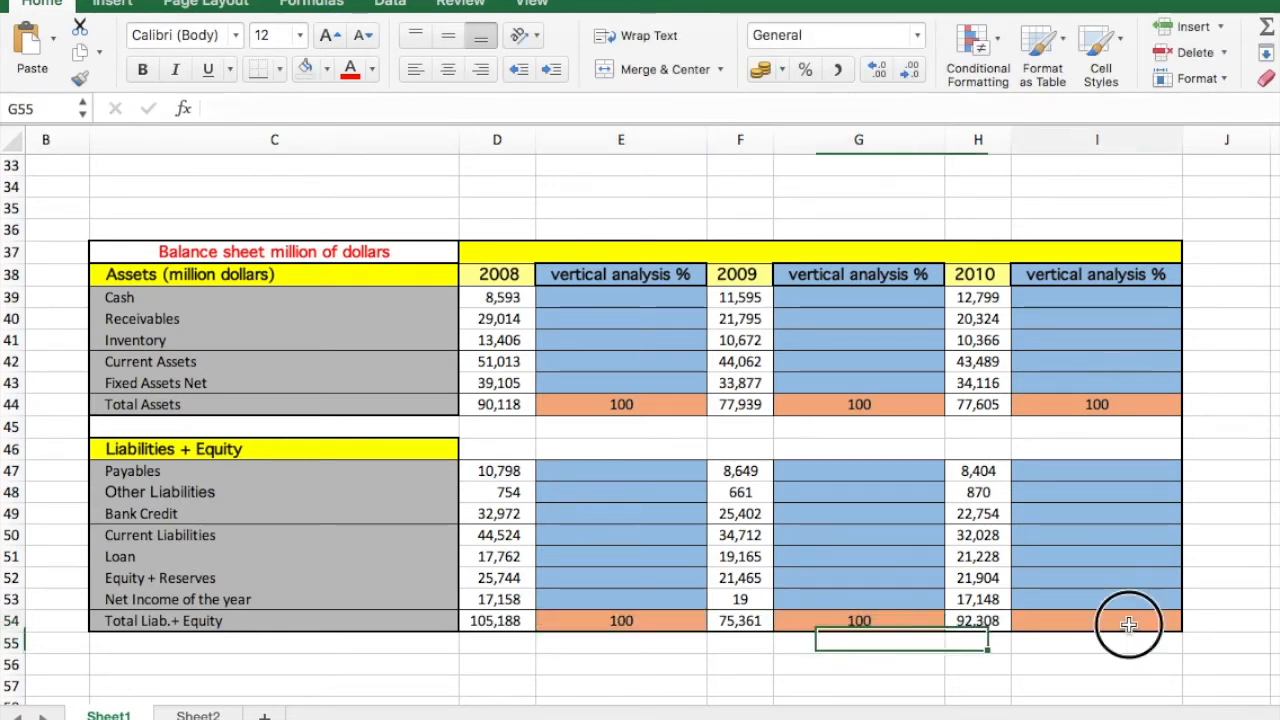
{"action": "type", "text": "100"}
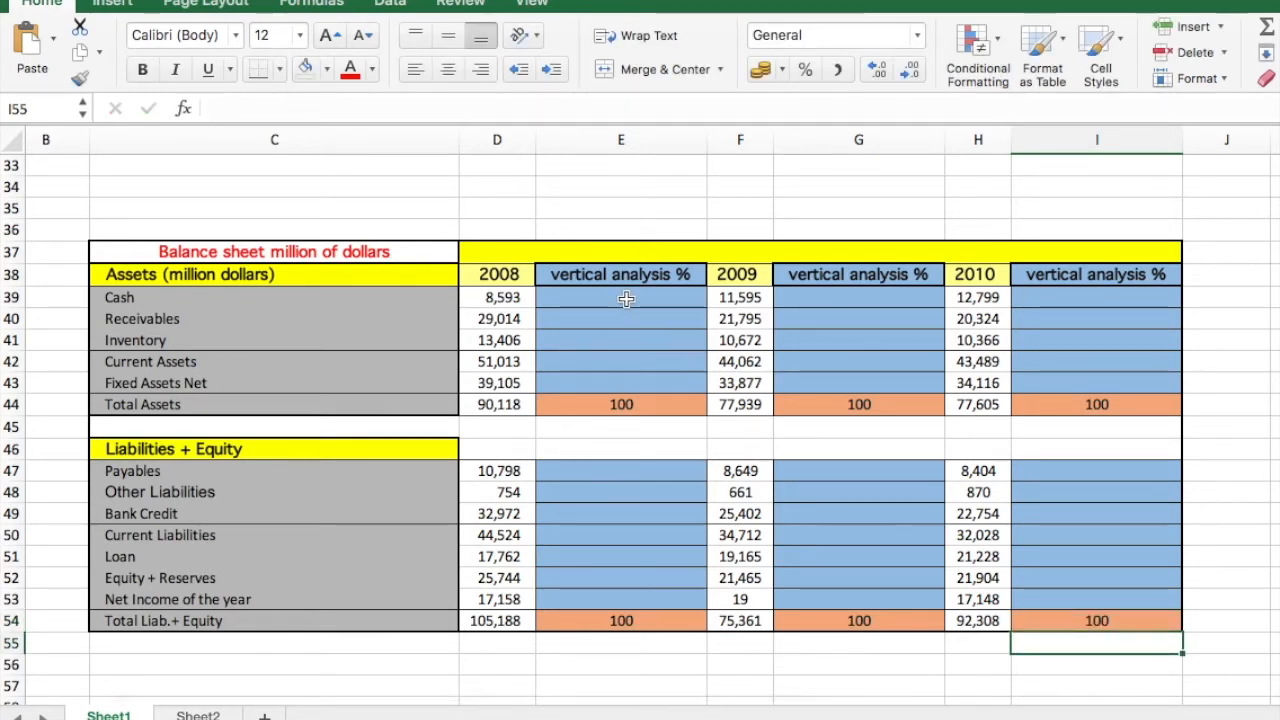
{"action": "type", "text": "="}
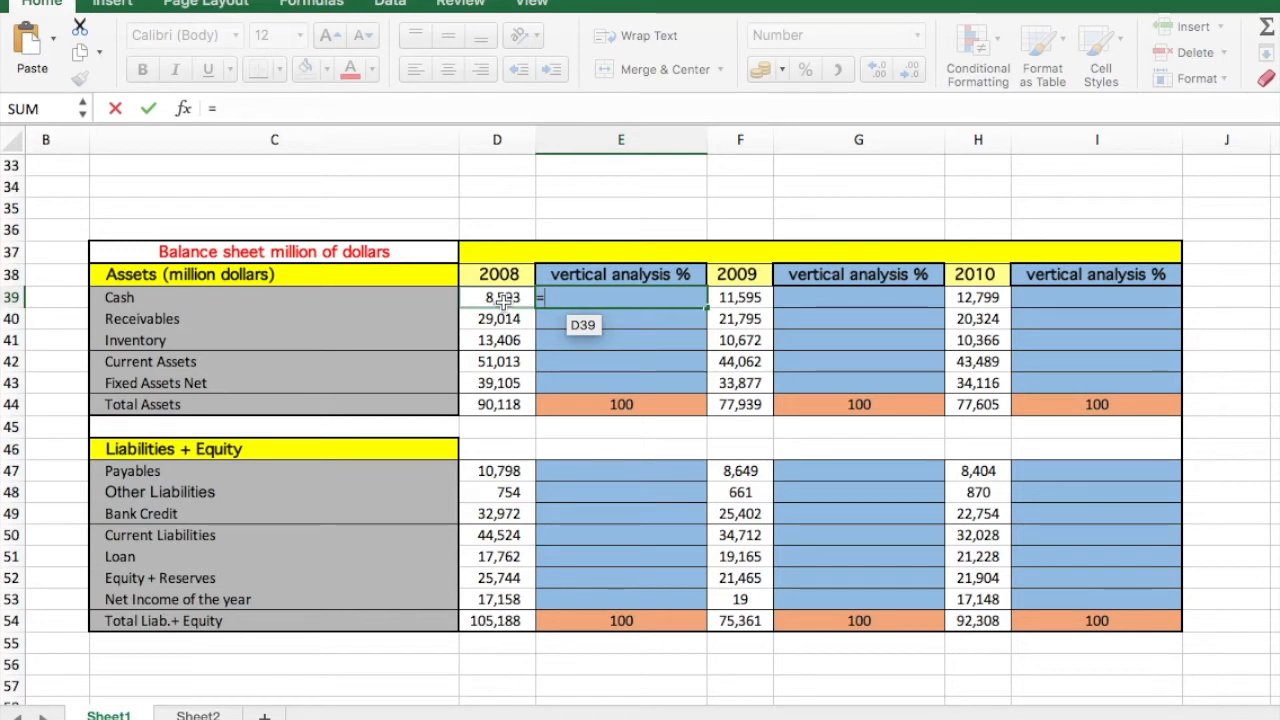
Step: Enter =D39/$D$44*100 in E39 and fill it down to E43
{"action": "left_click", "coordinate": [497, 297]}
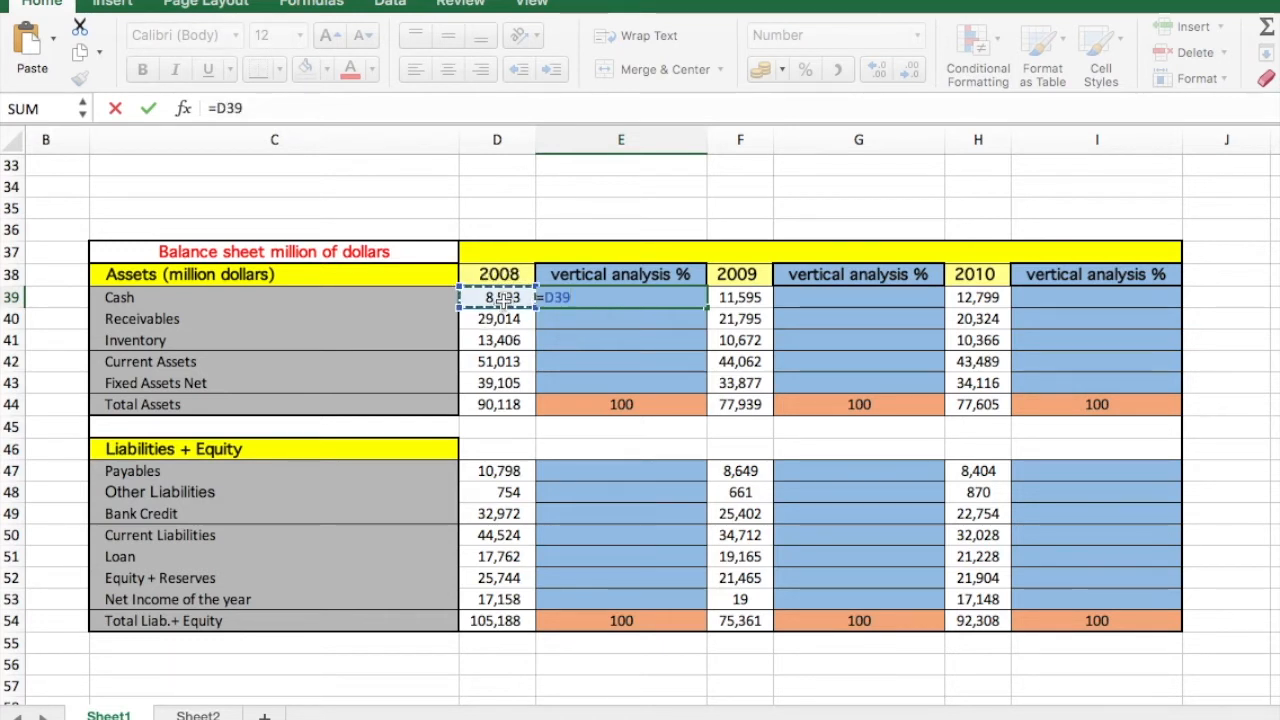
{"action": "type", "text": "/D44*100"}
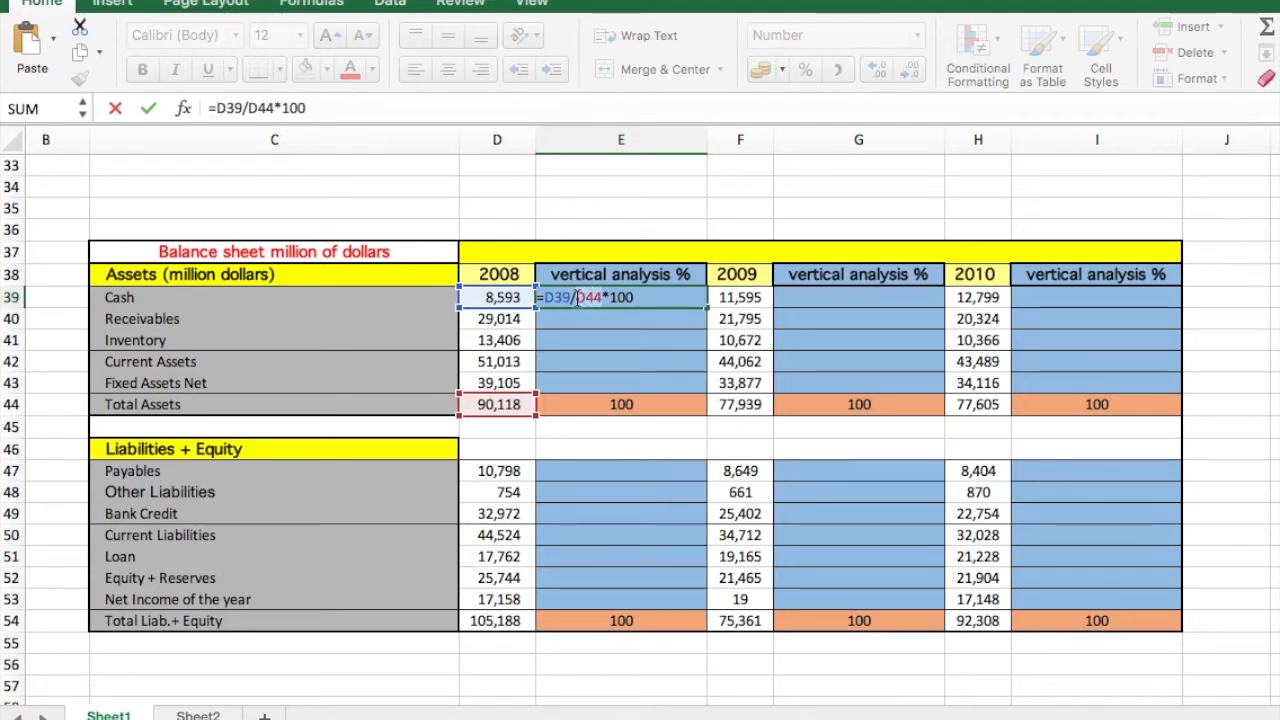
{"action": "key", "text": "f4"}
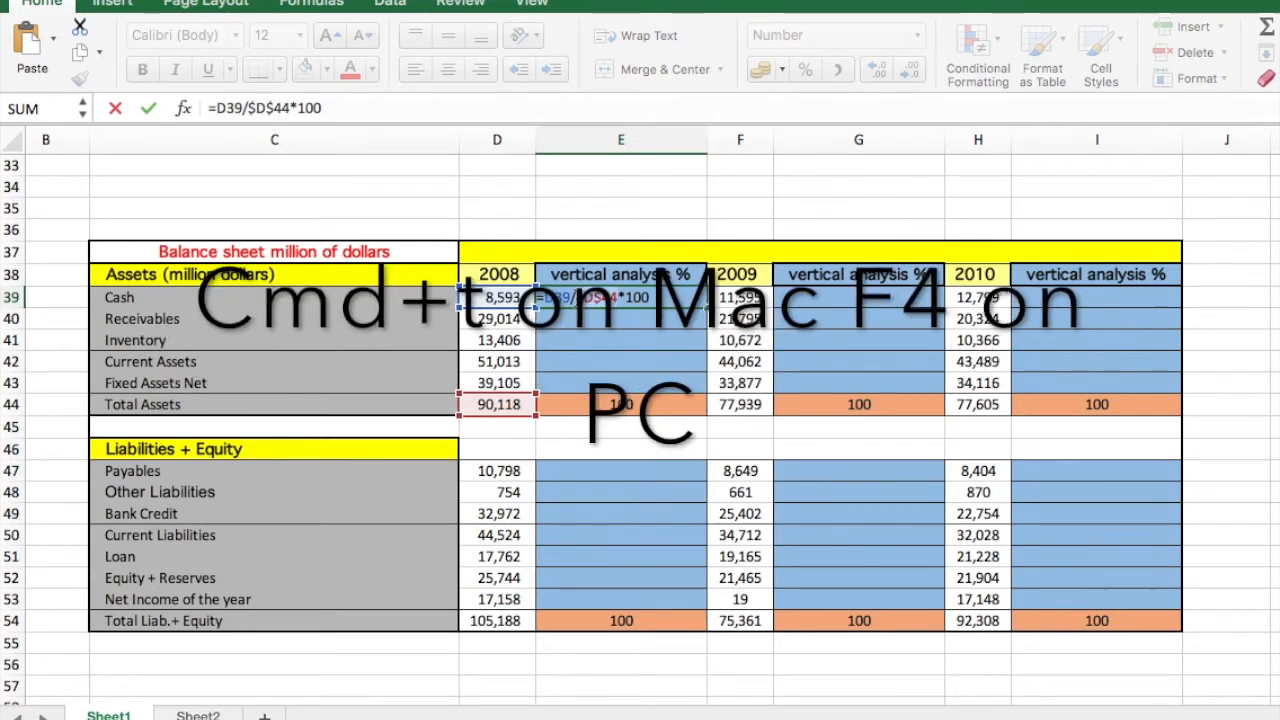
{"action": "key", "text": "Enter"}
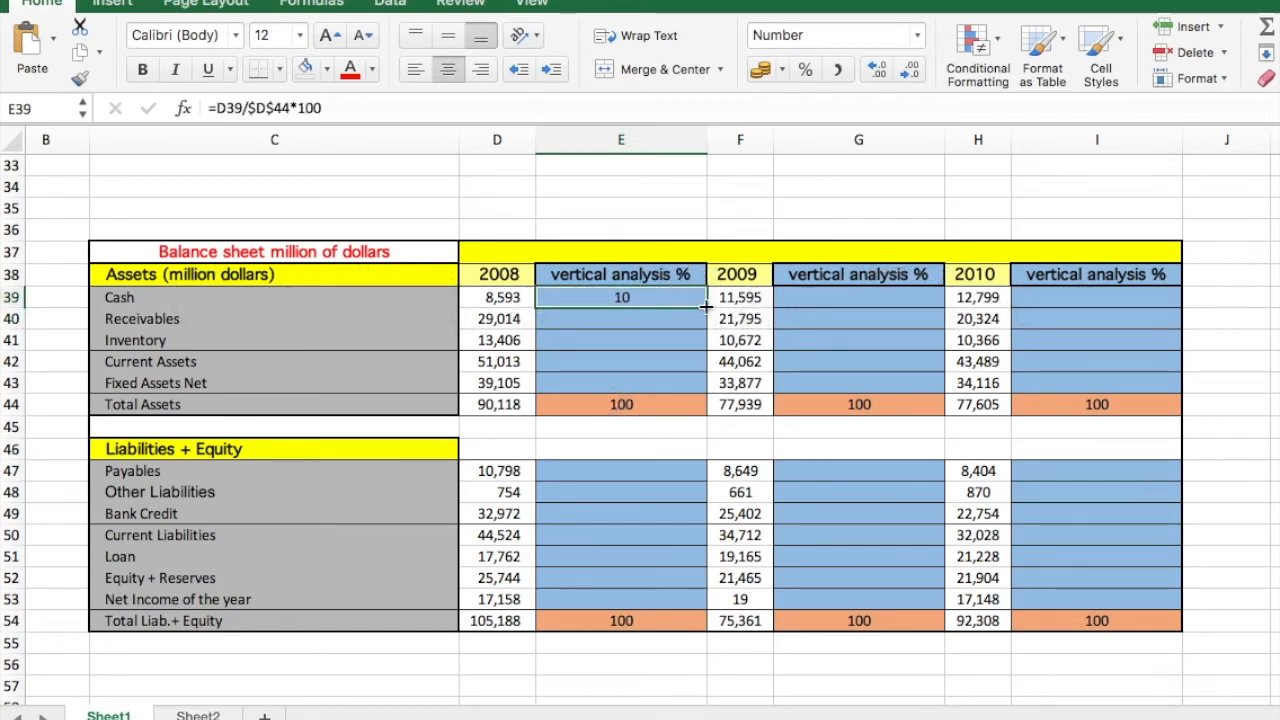
{"action": "mouse_move", "coordinate": [221, 312]}
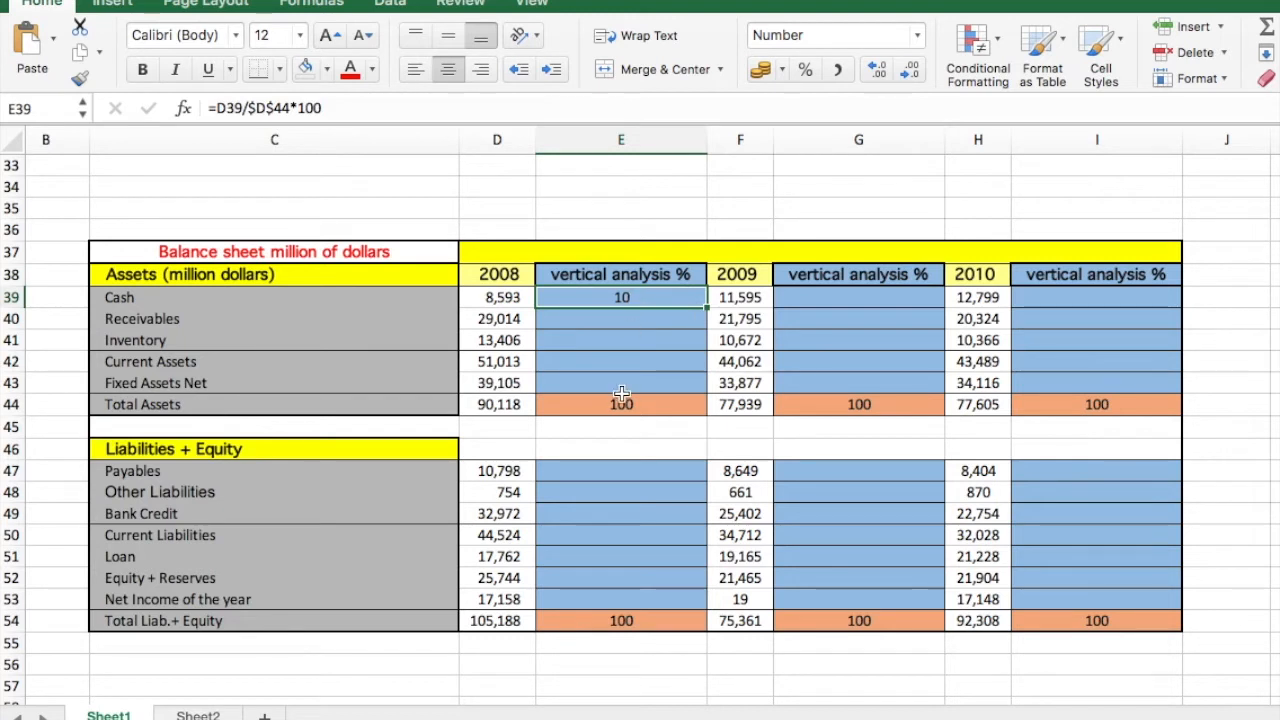
{"action": "mouse_move", "coordinate": [647, 411]}
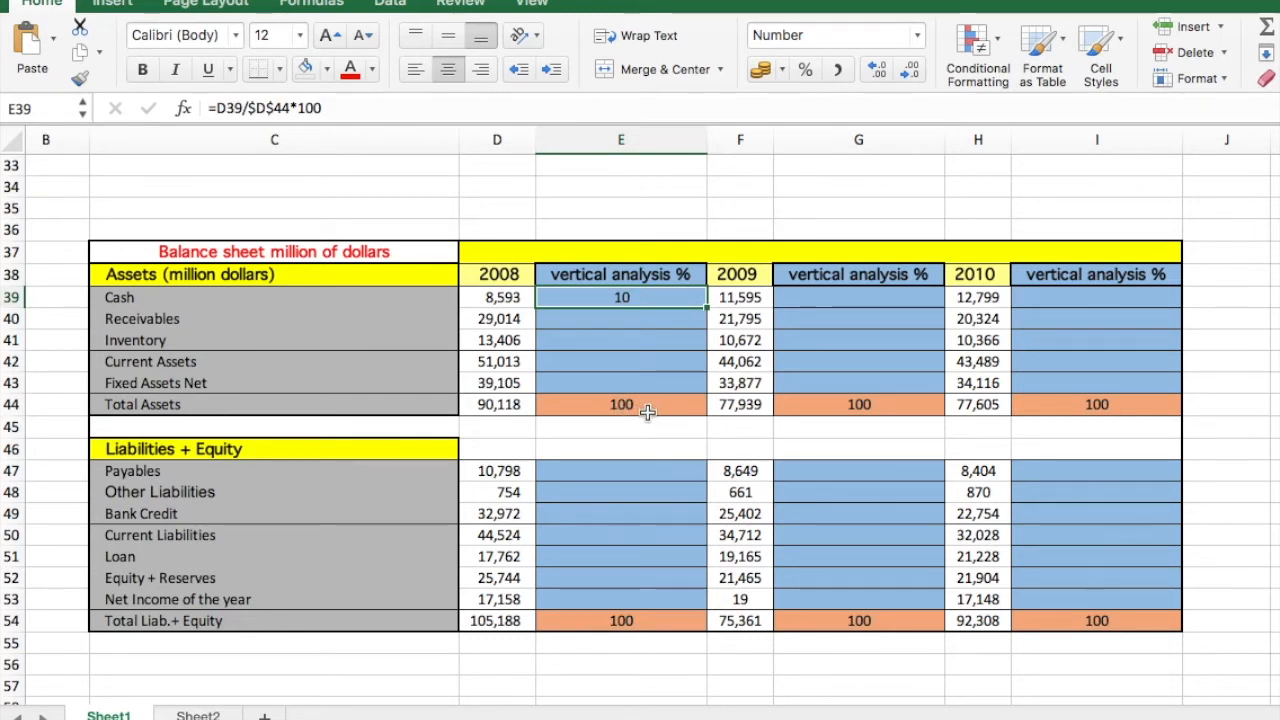
{"action": "mouse_move", "coordinate": [637, 300]}
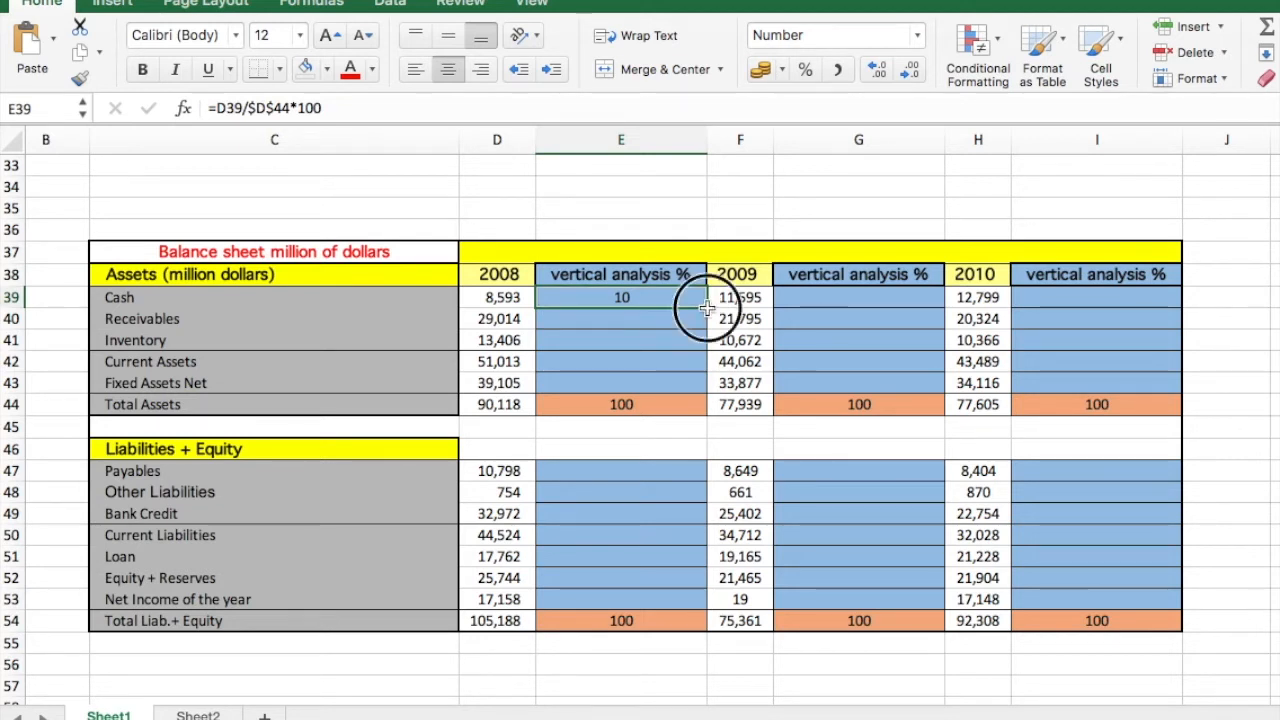
{"action": "mouse_move", "coordinate": [703, 392]}
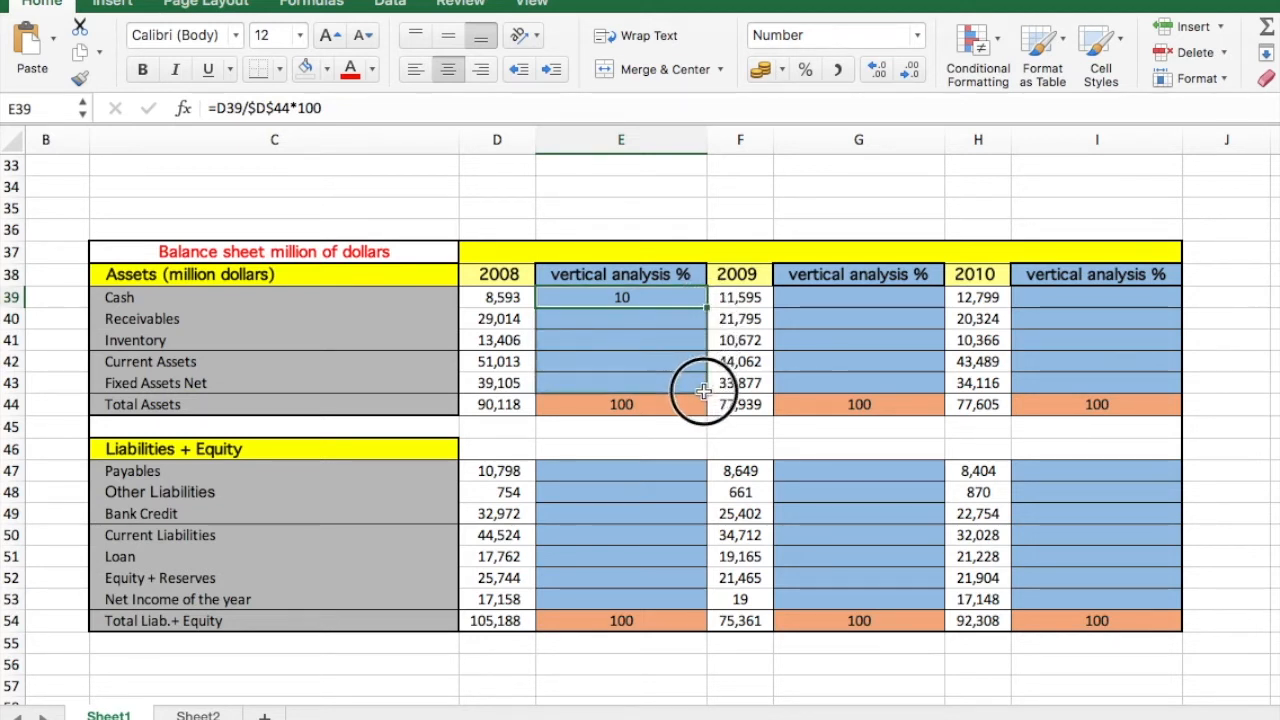
{"action": "left_click_drag", "start_coordinate": [621, 297], "coordinate": [621, 404]}
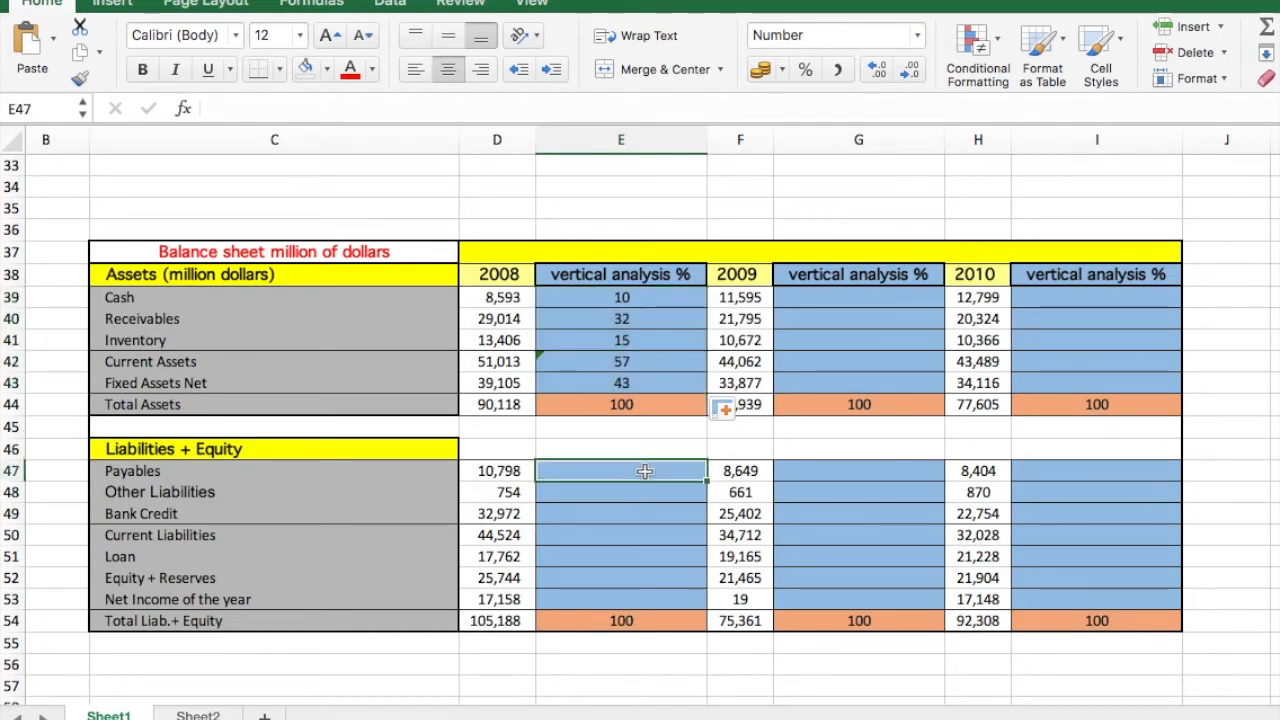
Step: Enter =D47/$D$54*100 in E47 and fill it down to E53
{"action": "type", "text": "="}
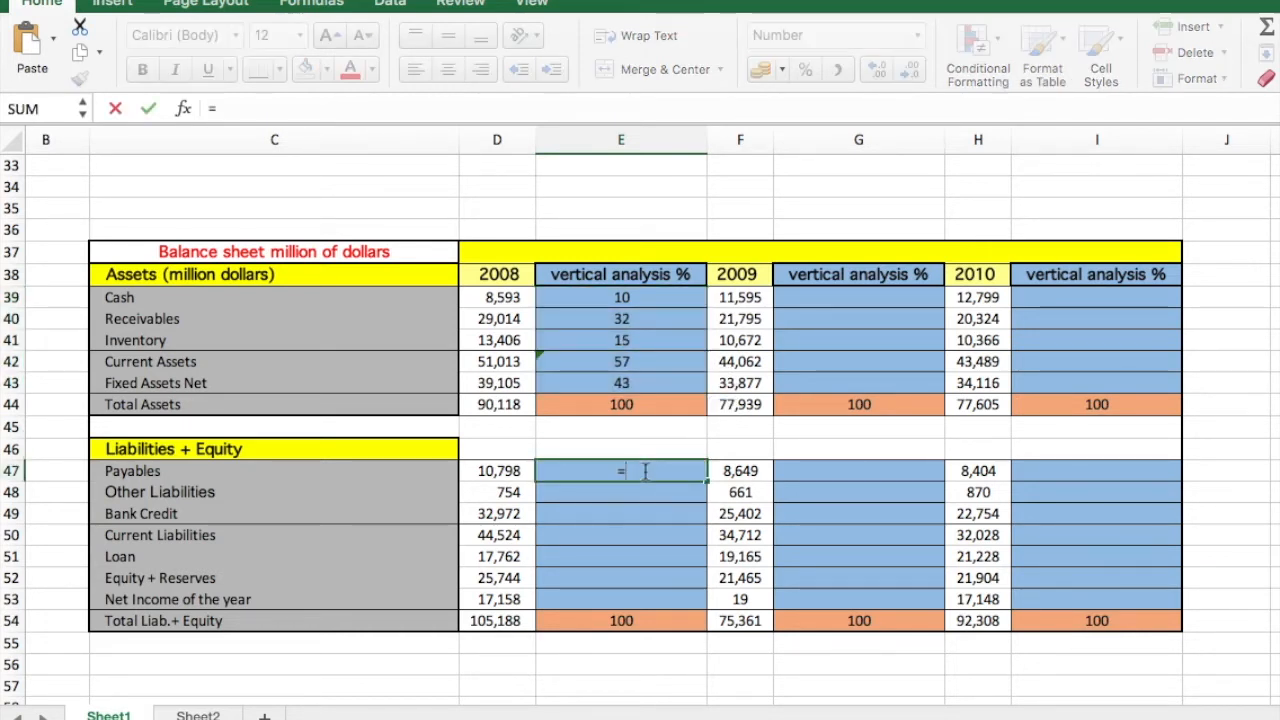
{"action": "left_click", "coordinate": [497, 470]}
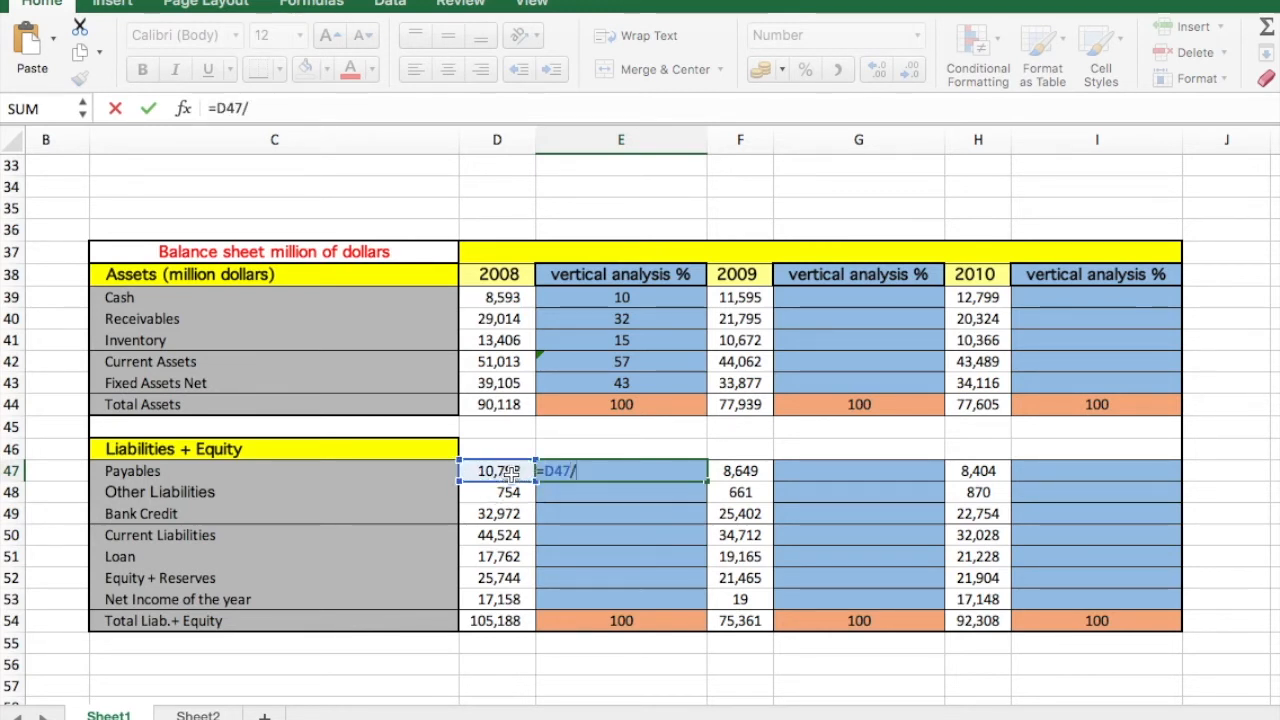
{"action": "mouse_move", "coordinate": [516, 620]}
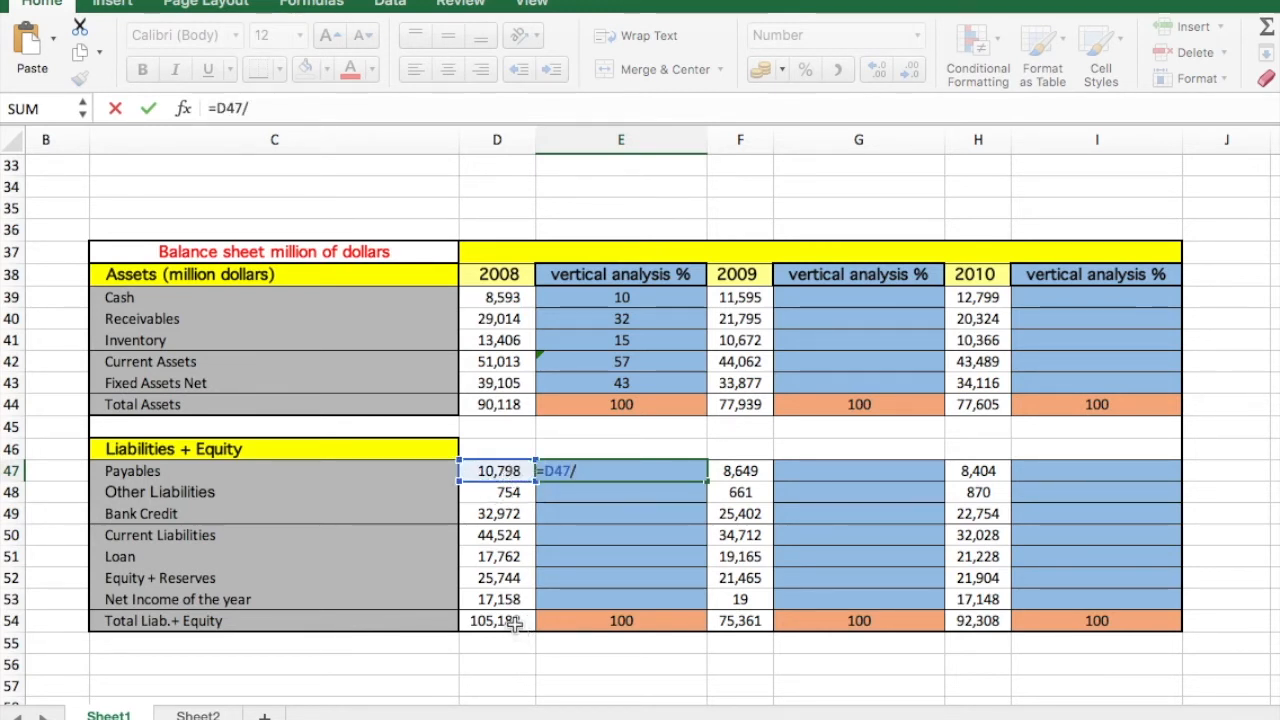
{"action": "left_click", "coordinate": [497, 620]}
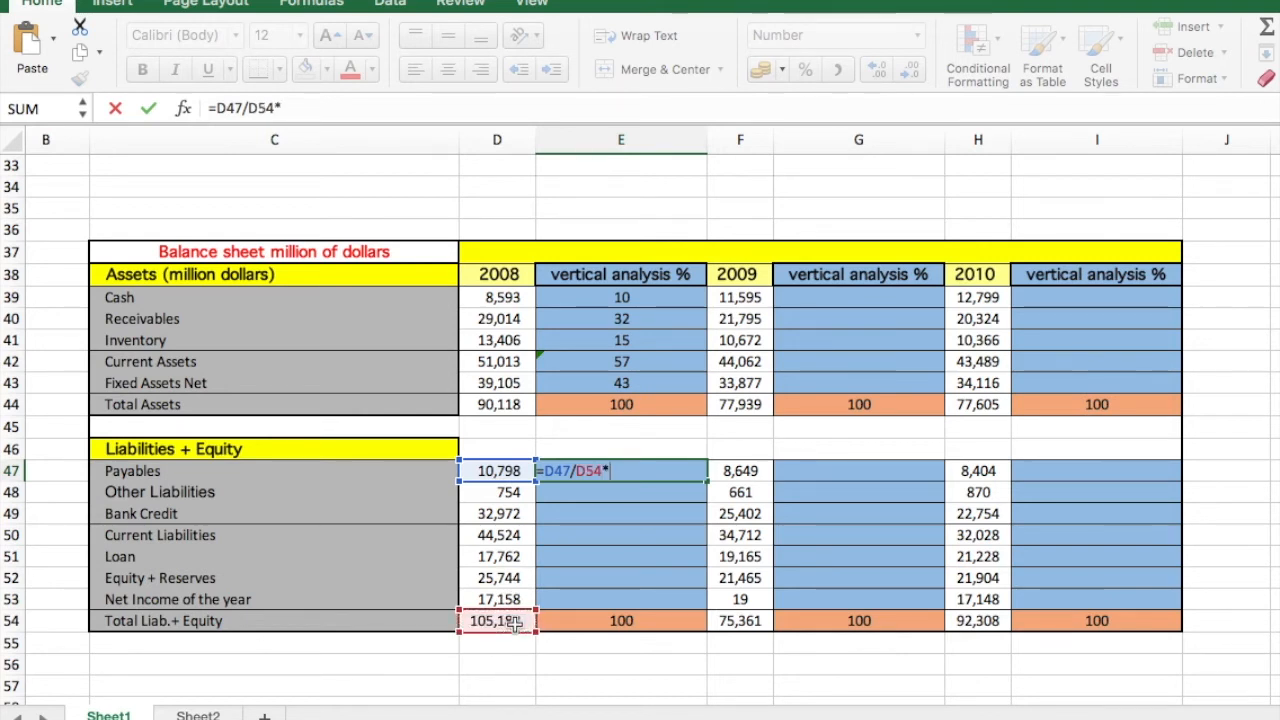
{"action": "type", "text": "*100"}
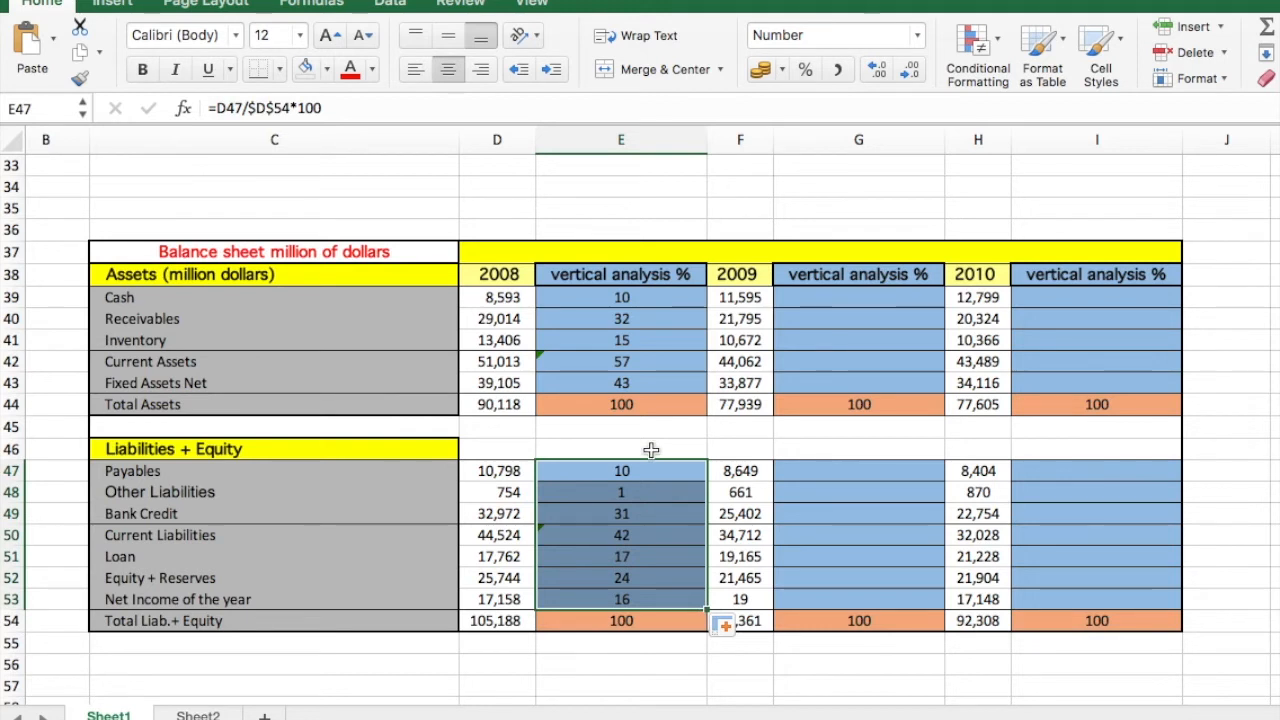
{"action": "left_click", "coordinate": [621, 449]}
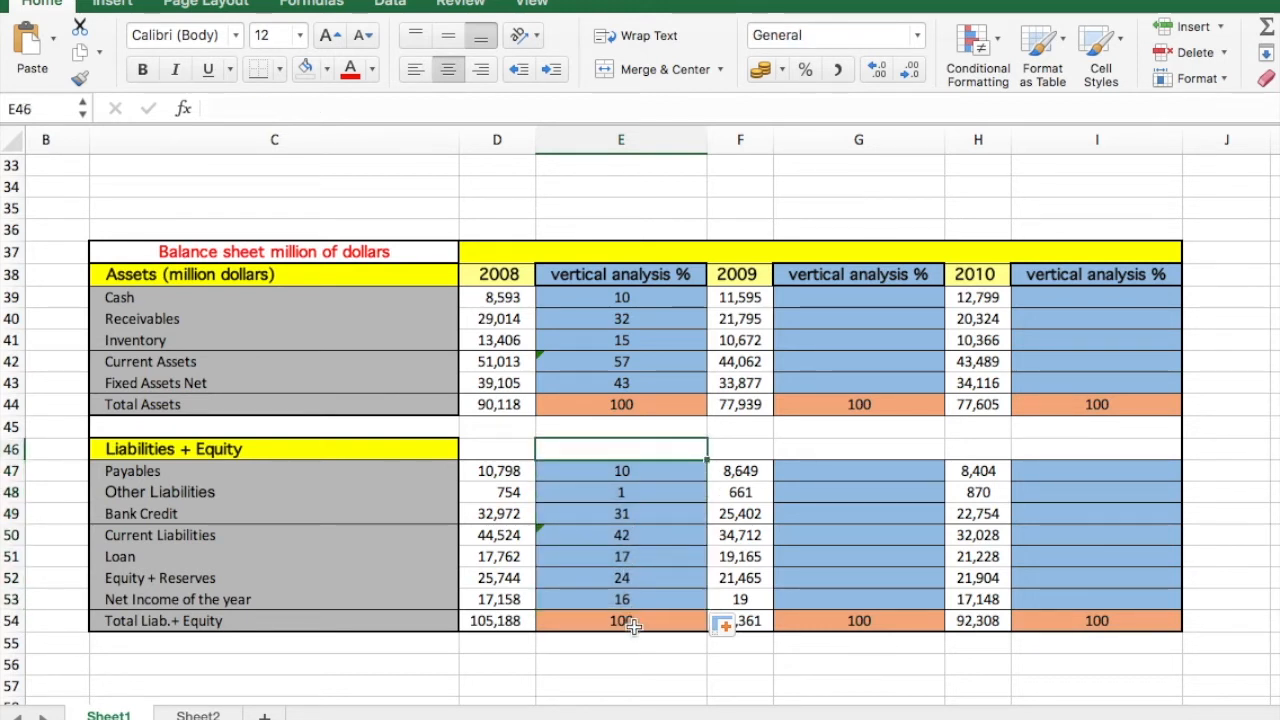
{"action": "mouse_move", "coordinate": [638, 574]}
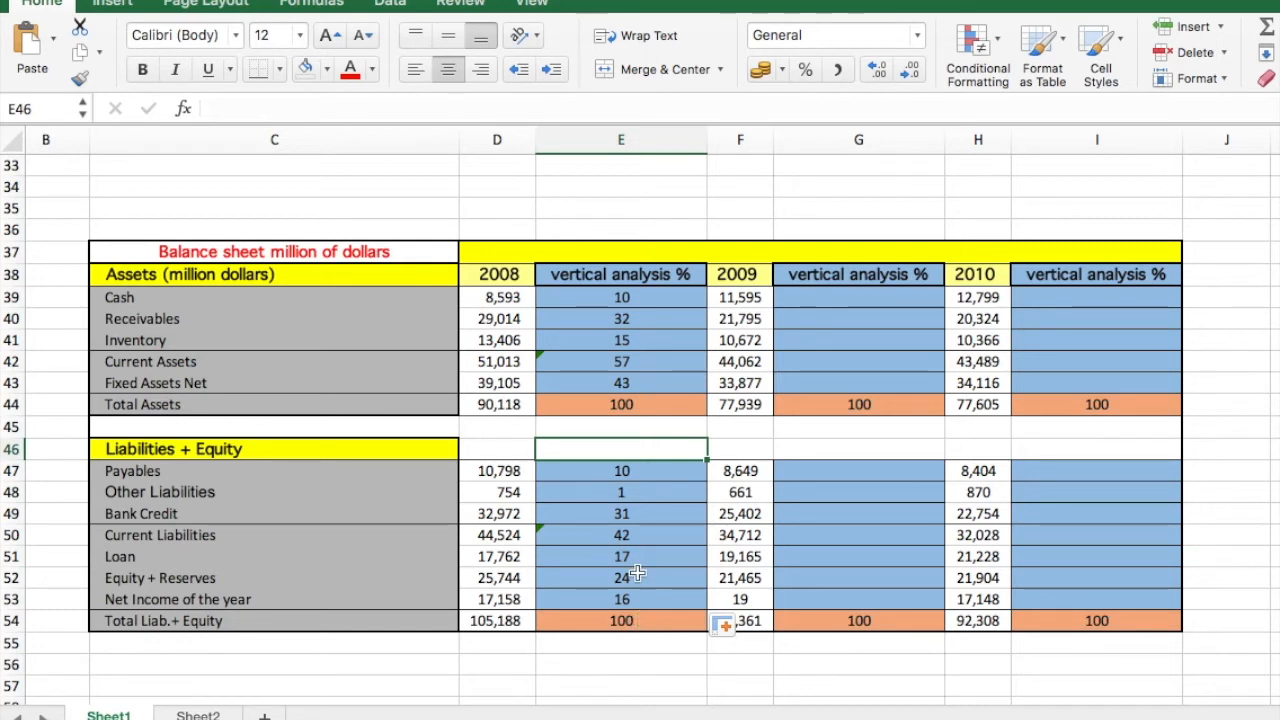
{"action": "left_click", "coordinate": [621, 535]}
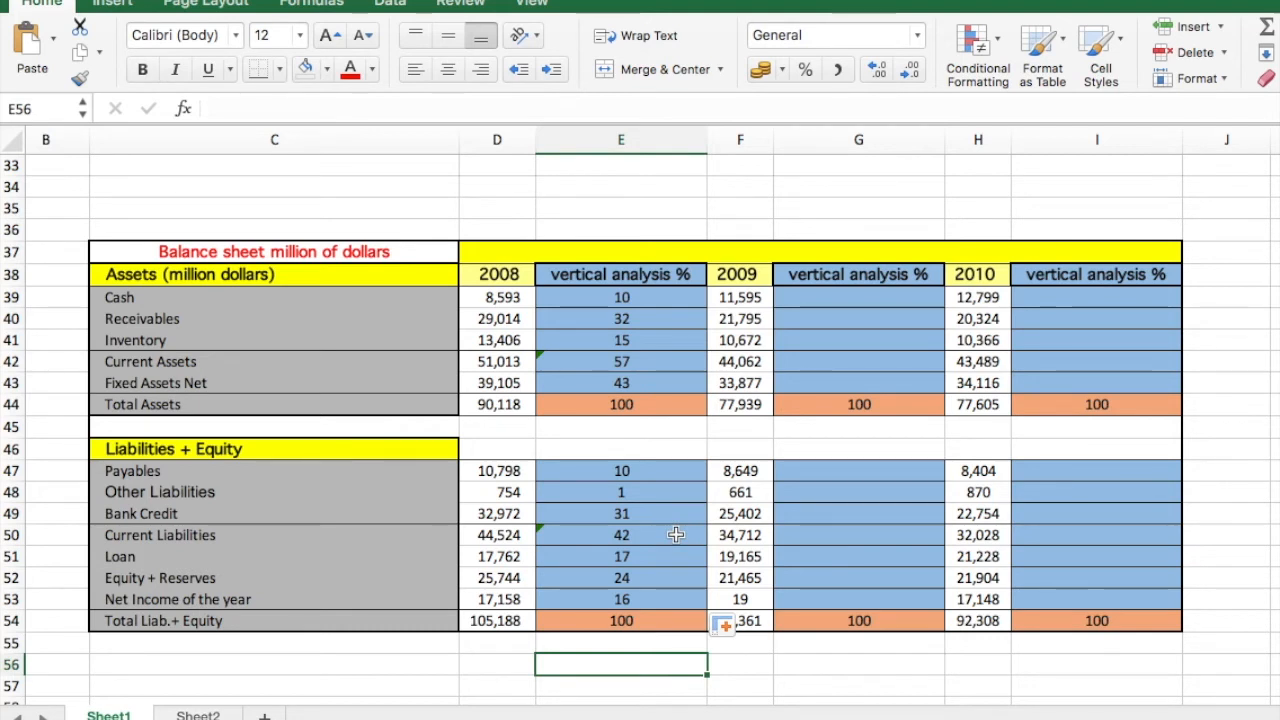
{"action": "mouse_move", "coordinate": [788, 390]}
{"action": "type", "text": "=F39"}
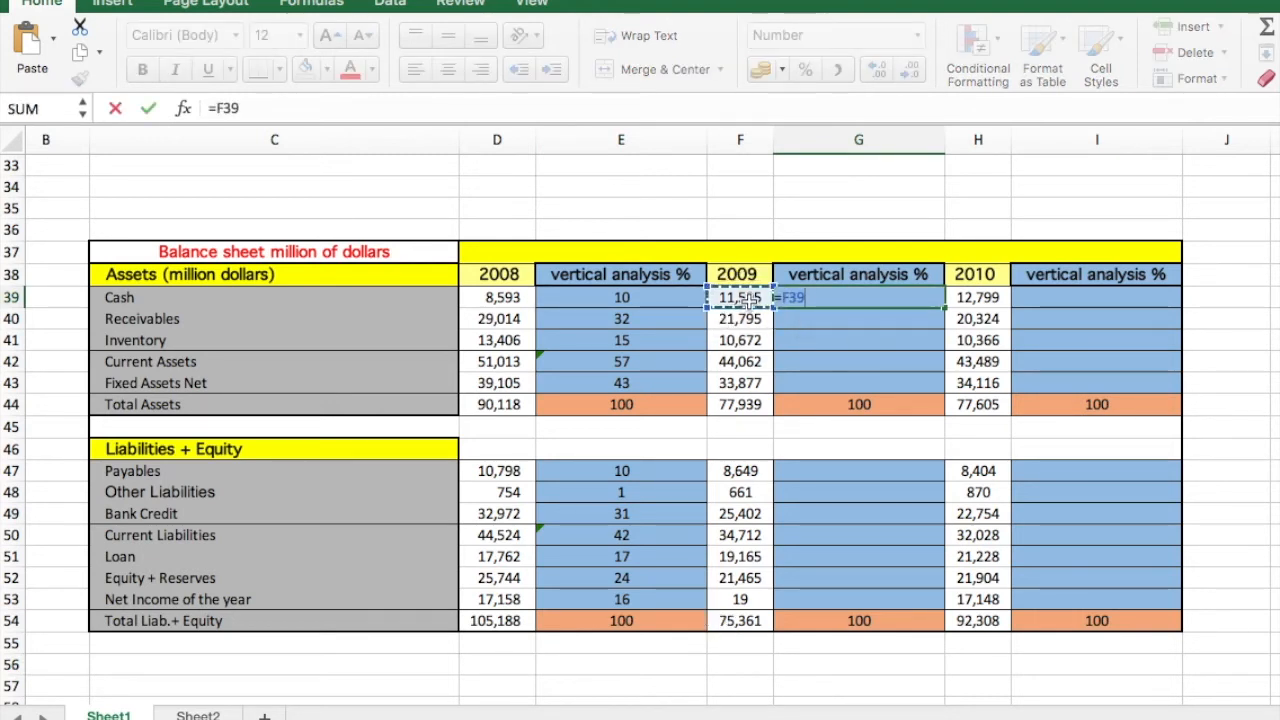
Step: Enter 2009 share-of-total formulas in G39 and G47 and fill them down
{"action": "type", "text": "/"}
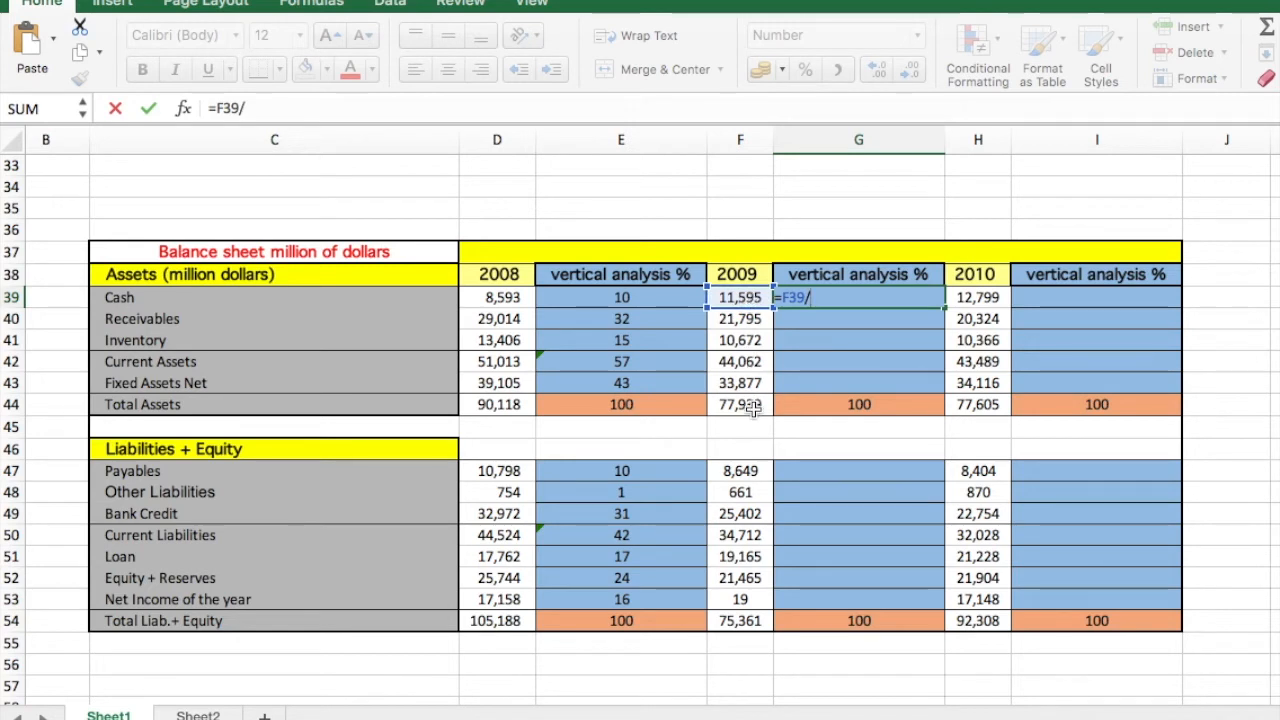
{"action": "left_click", "coordinate": [740, 404]}
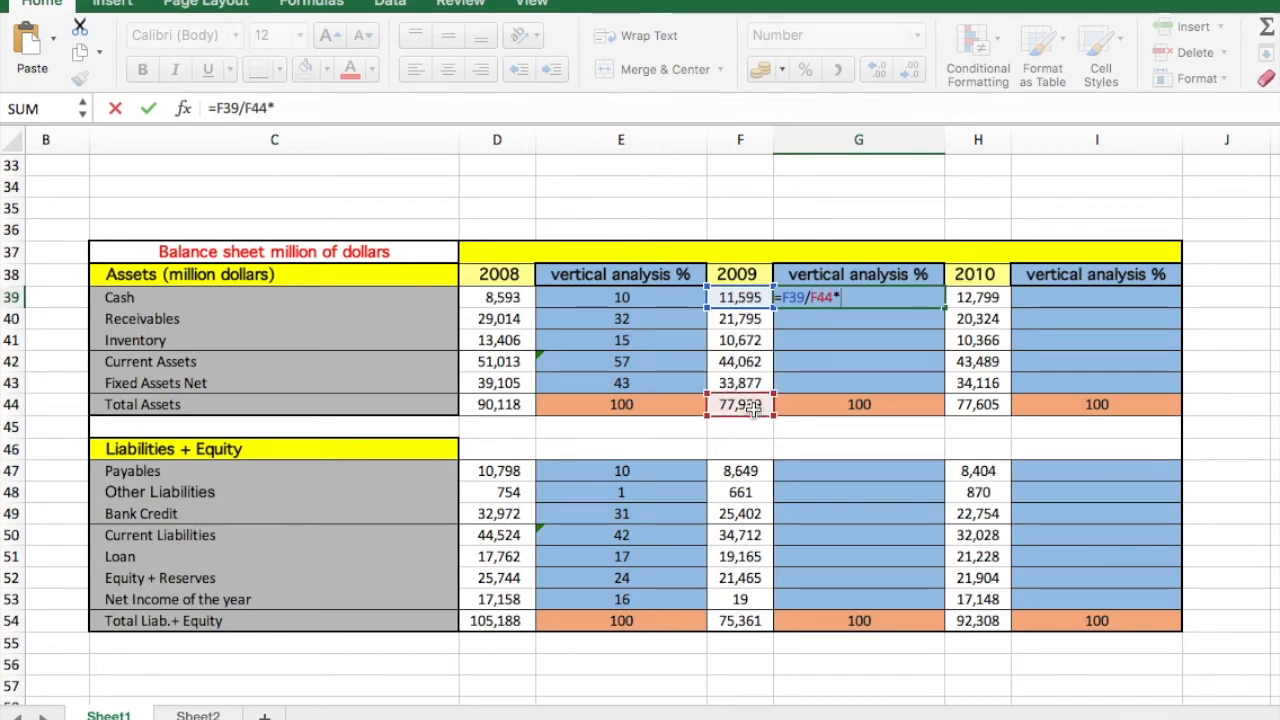
{"action": "type", "text": "100"}
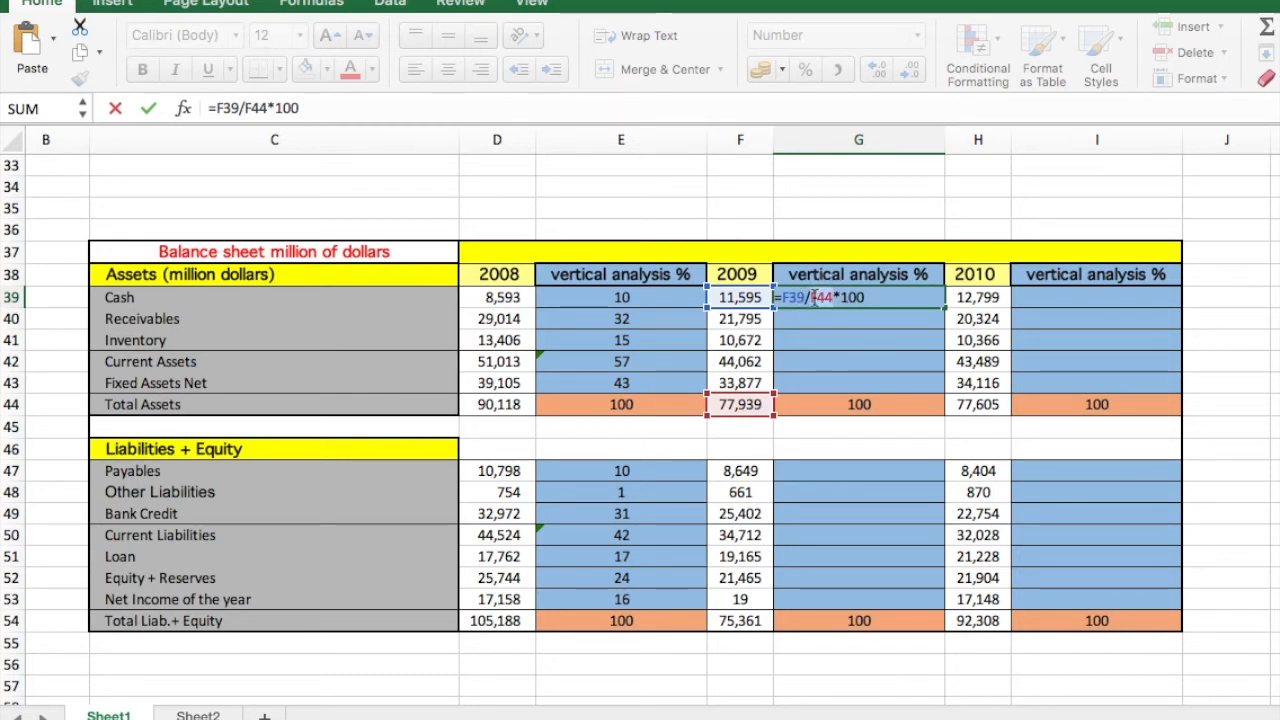
{"action": "key", "text": "Enter"}
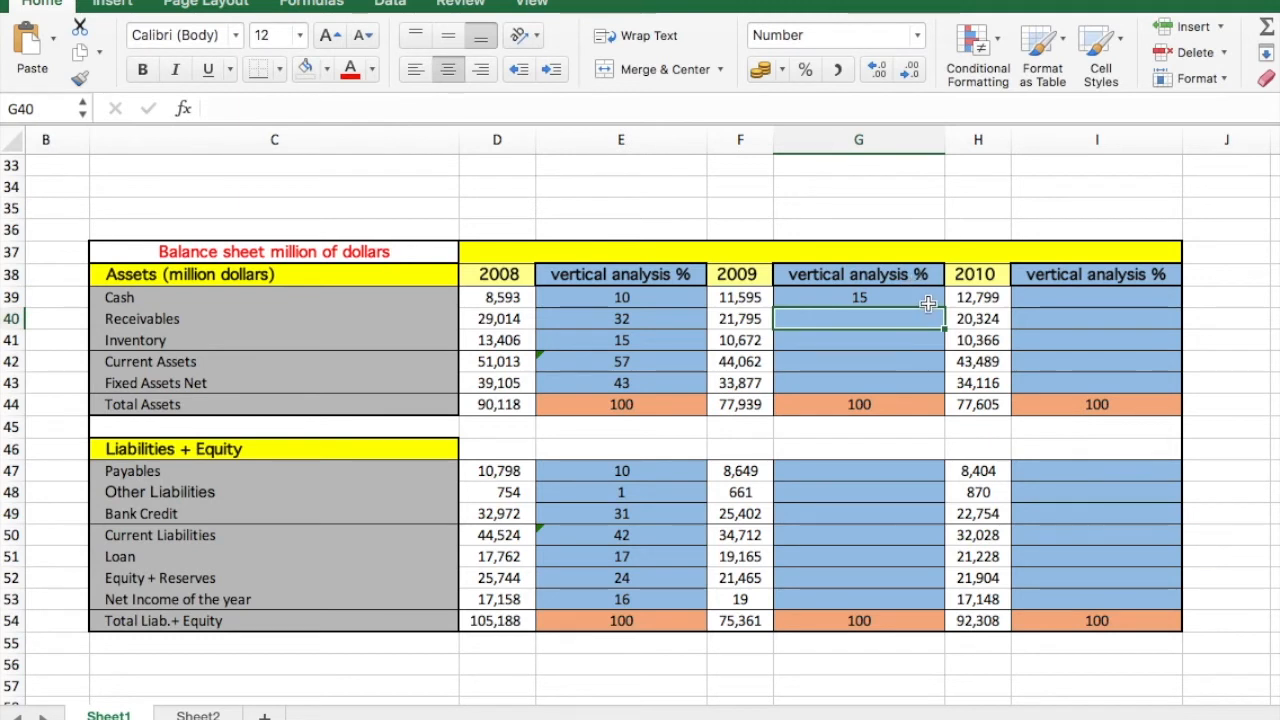
{"action": "left_click", "coordinate": [858, 297]}
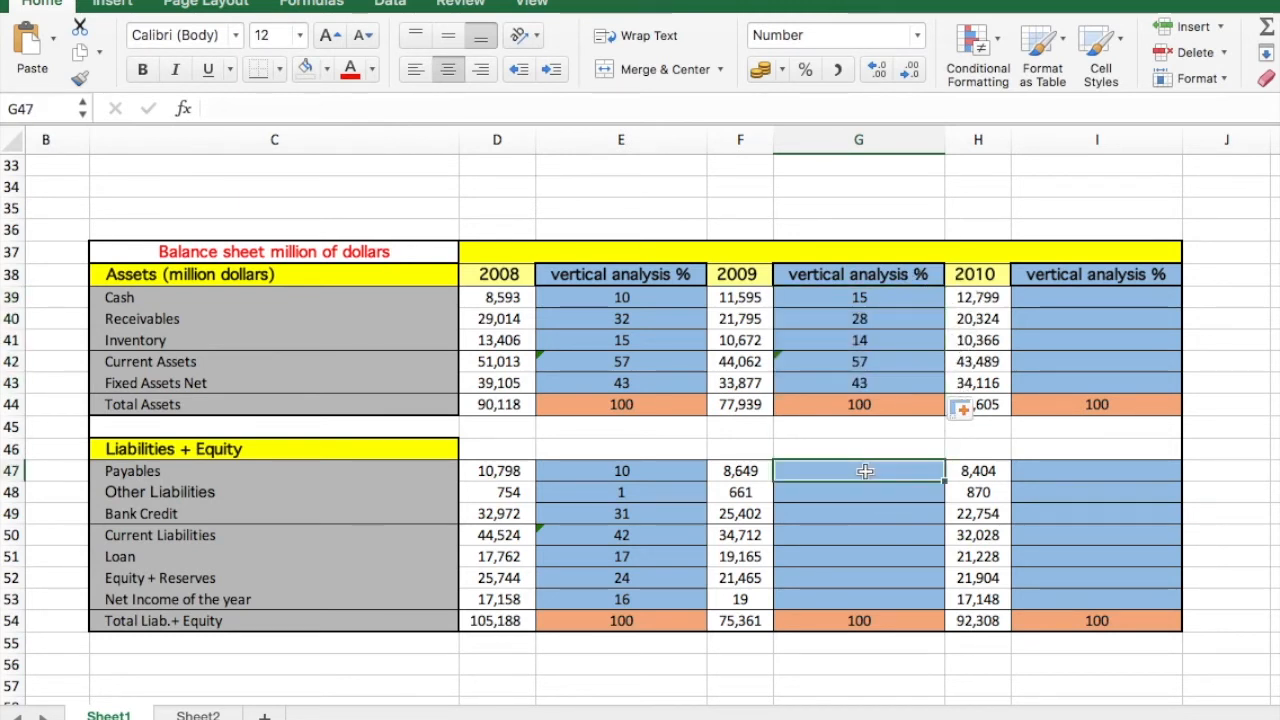
{"action": "type", "text": "=F47/F54"}
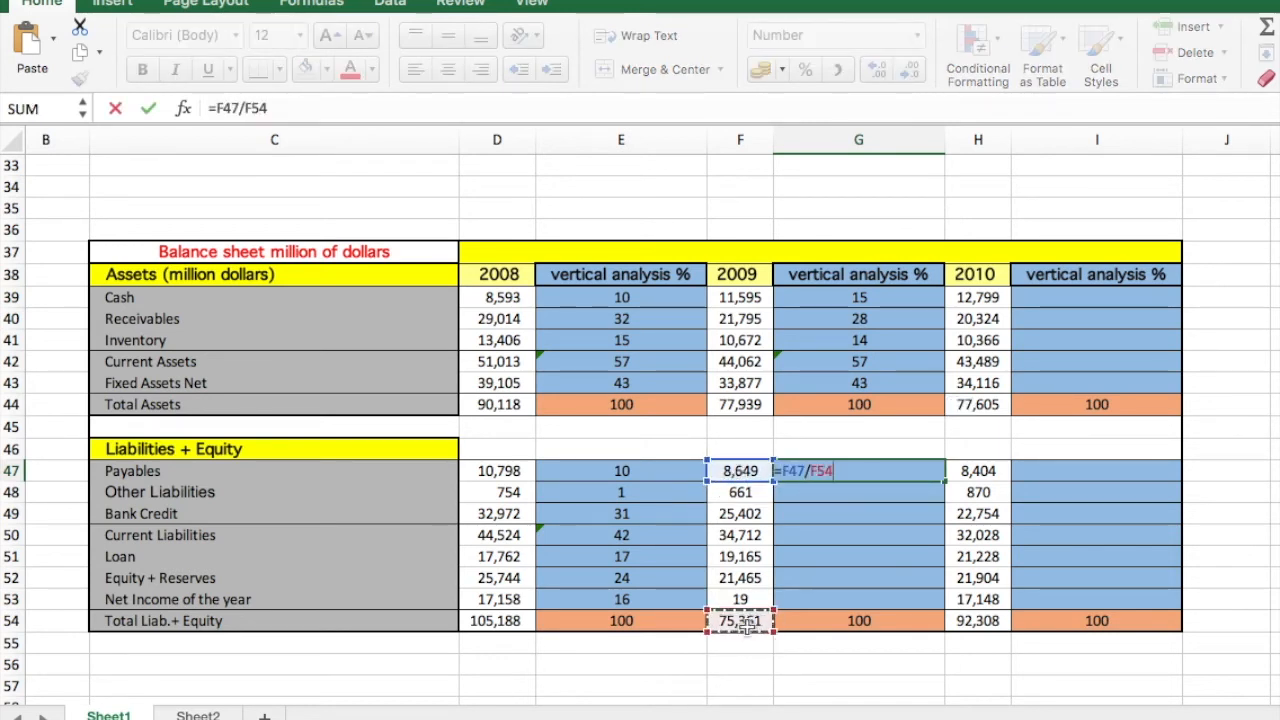
{"action": "type", "text": "*100"}
{"action": "left_click", "coordinate": [1096, 297]}
{"action": "type", "text": "=H39/"}
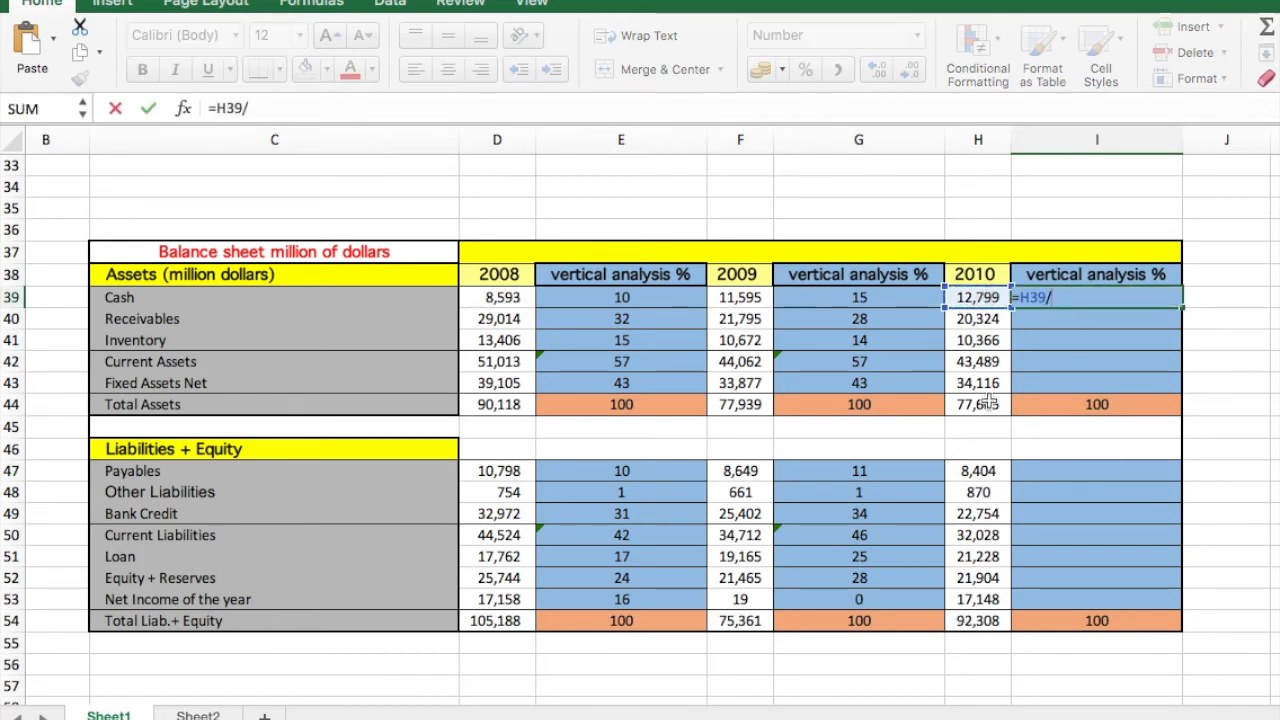
Step: Confirm the 2010 share-of-total formulas filling column I for every row
{"action": "key", "text": "Enter"}
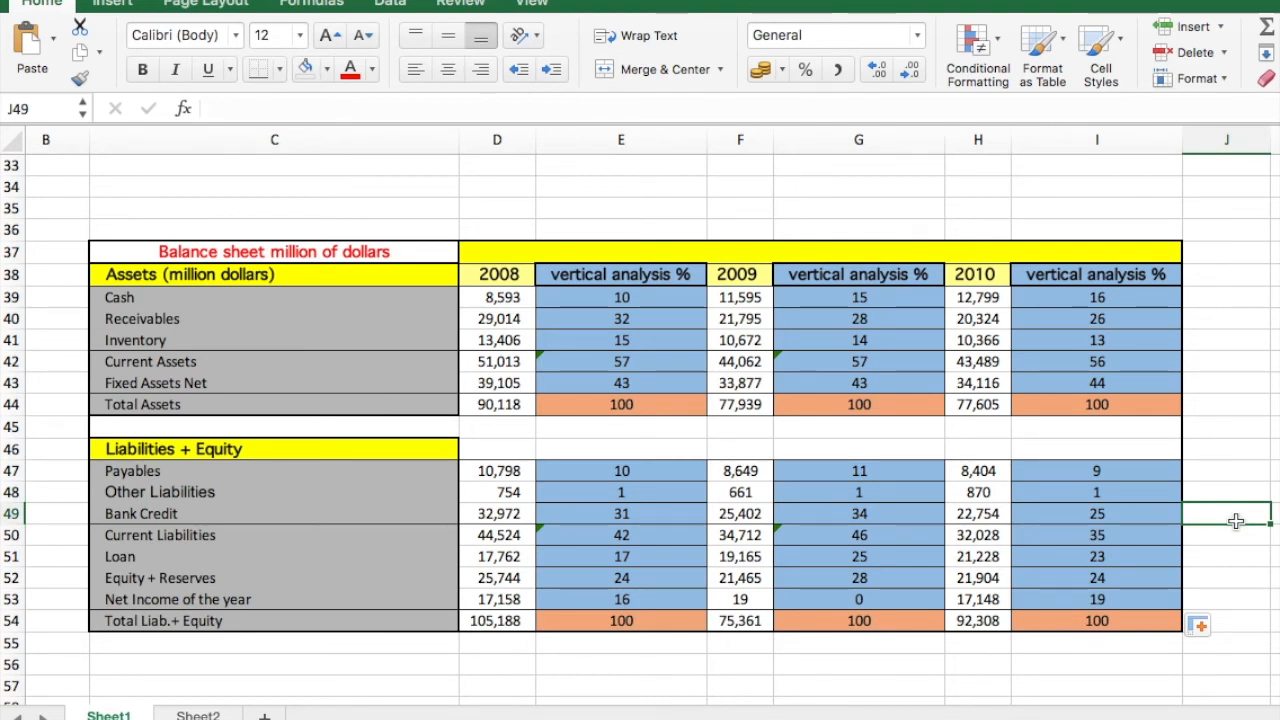
{"action": "mouse_move", "coordinate": [640, 361]}
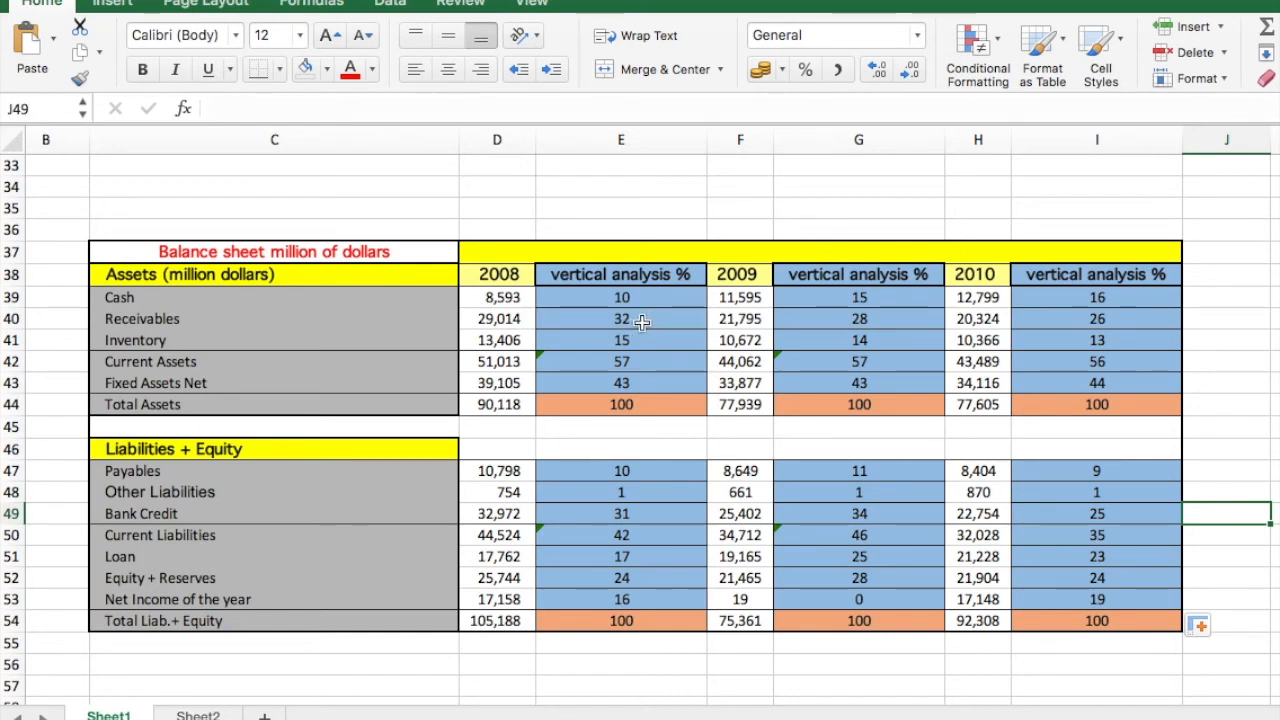
{"action": "mouse_move", "coordinate": [1105, 322]}
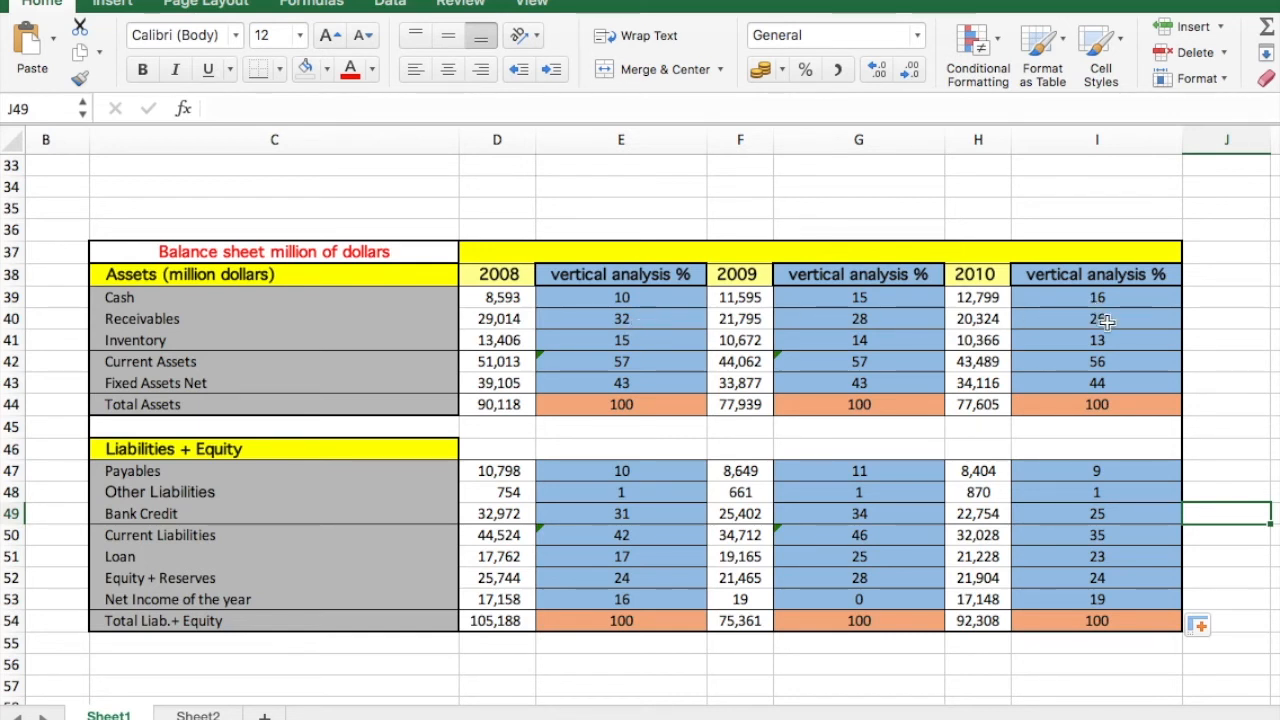
{"action": "mouse_move", "coordinate": [868, 319]}
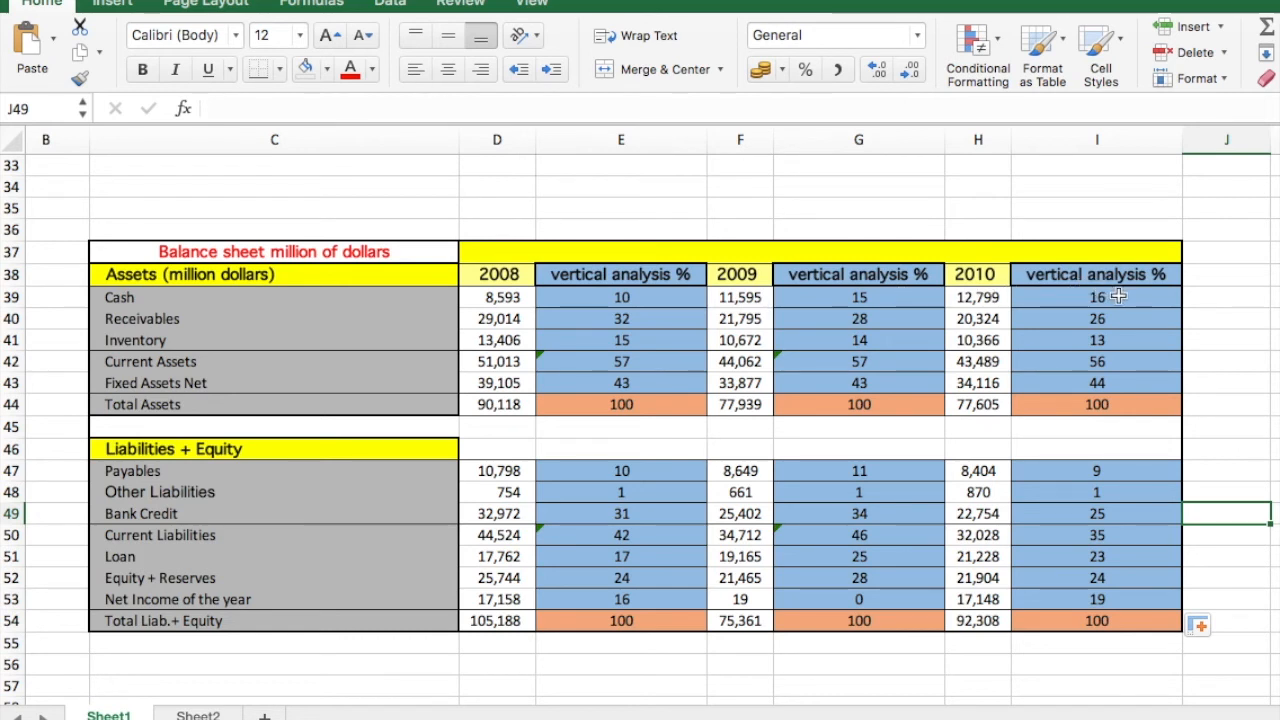
{"action": "mouse_move", "coordinate": [551, 558]}
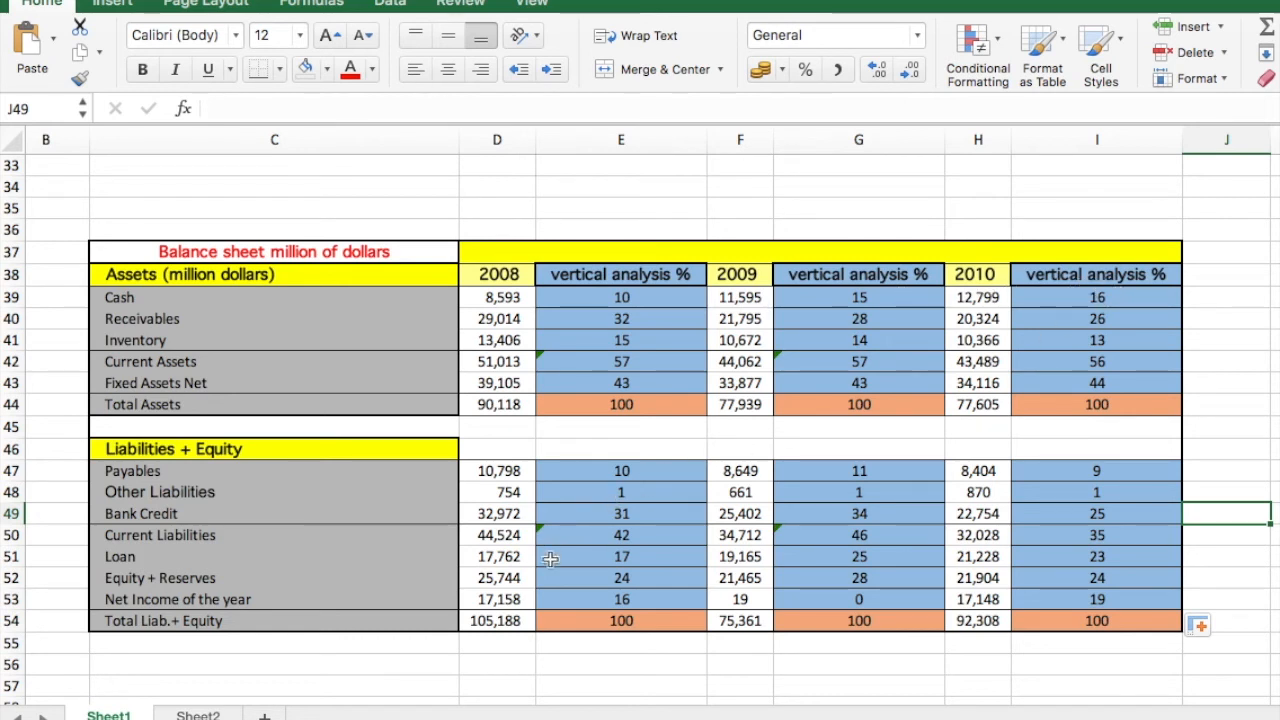
{"action": "mouse_move", "coordinate": [588, 535]}
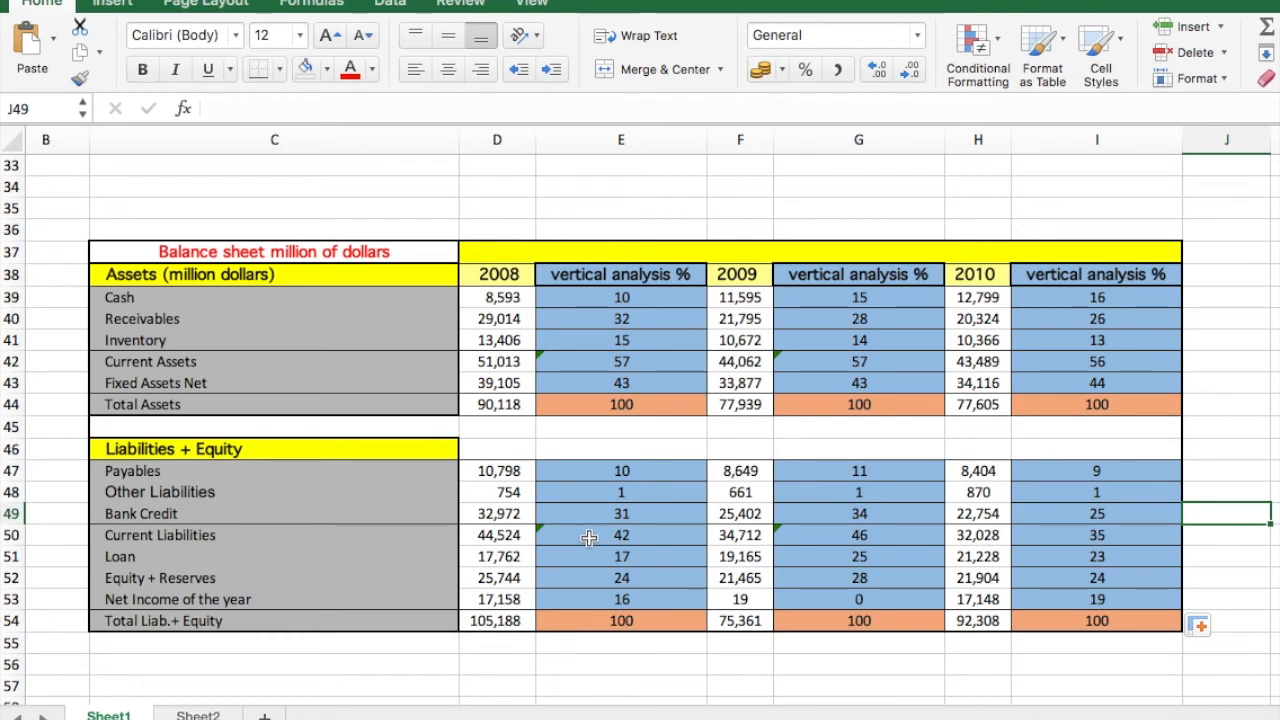
{"action": "mouse_move", "coordinate": [636, 521]}
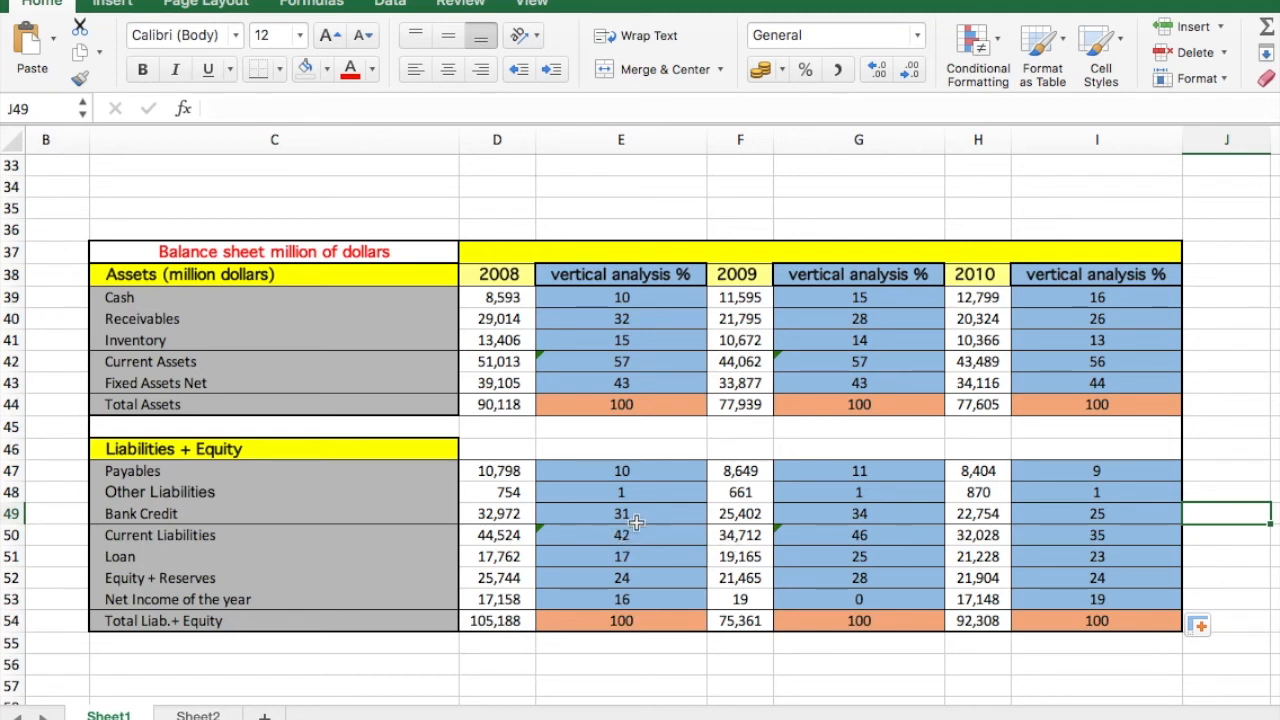
{"action": "mouse_move", "coordinate": [1131, 541]}
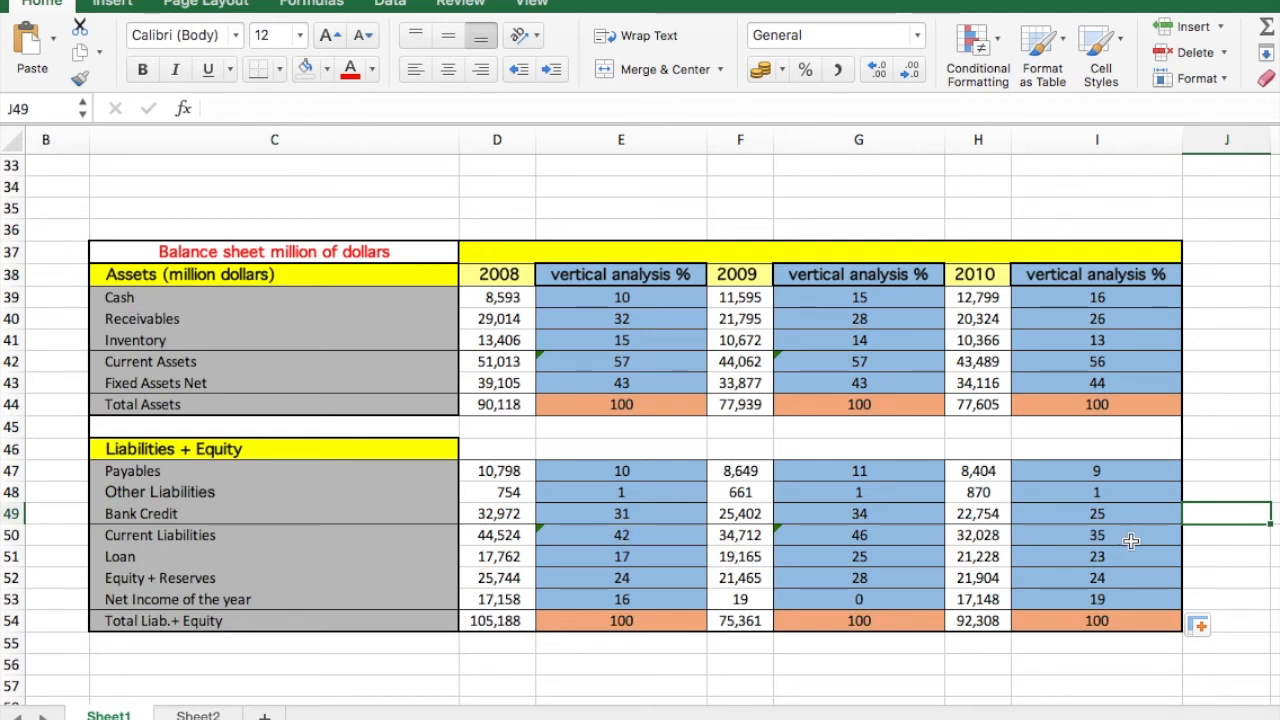
{"action": "mouse_move", "coordinate": [1128, 542]}
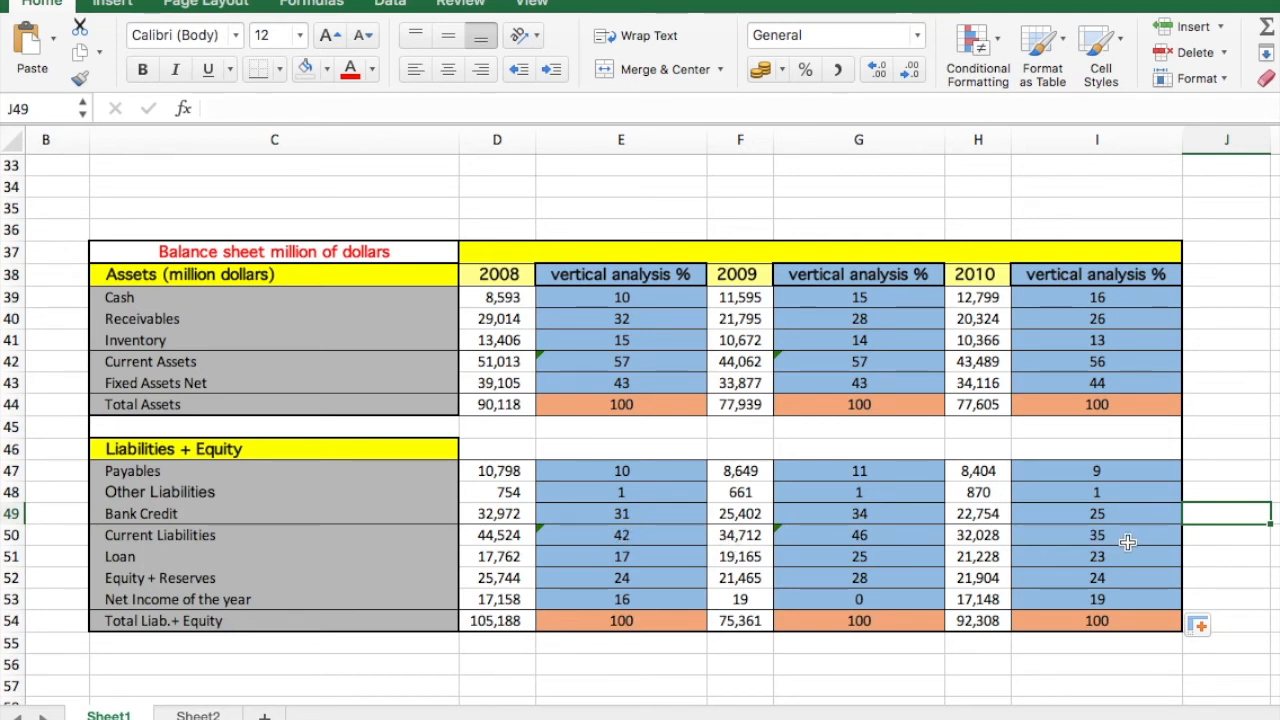
{"action": "mouse_move", "coordinate": [652, 557]}
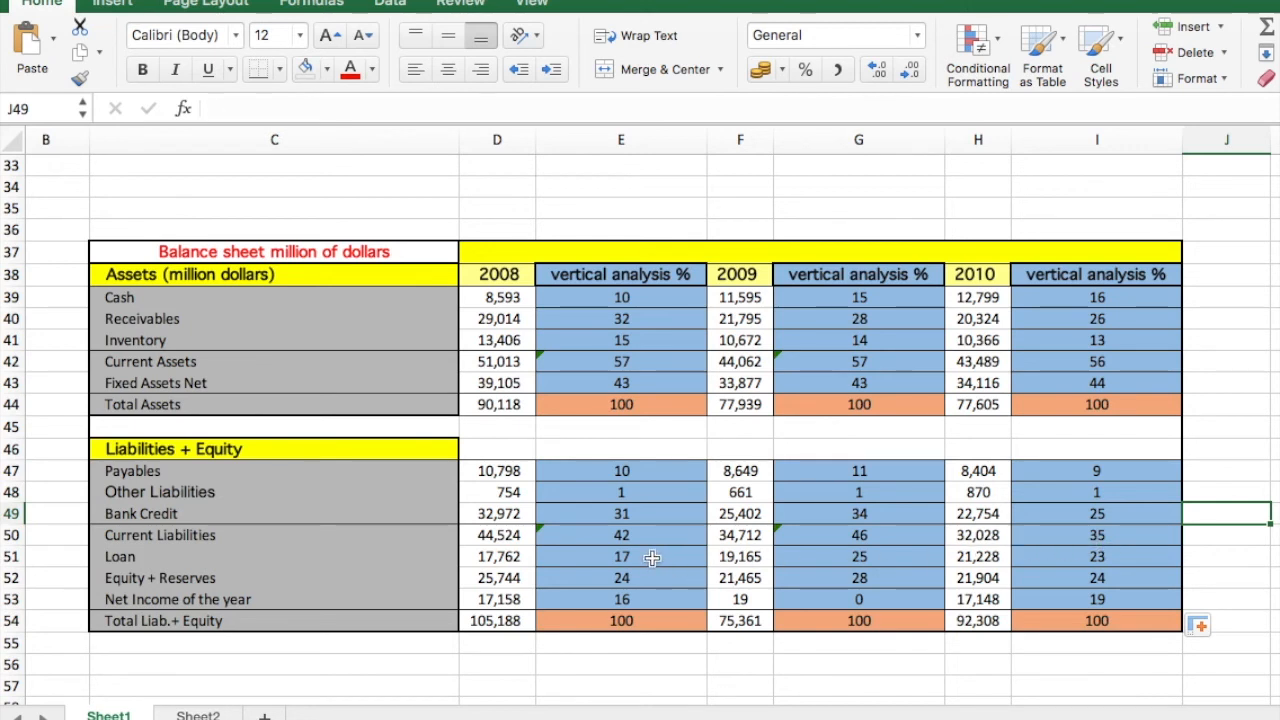
{"action": "mouse_move", "coordinate": [858, 557]}
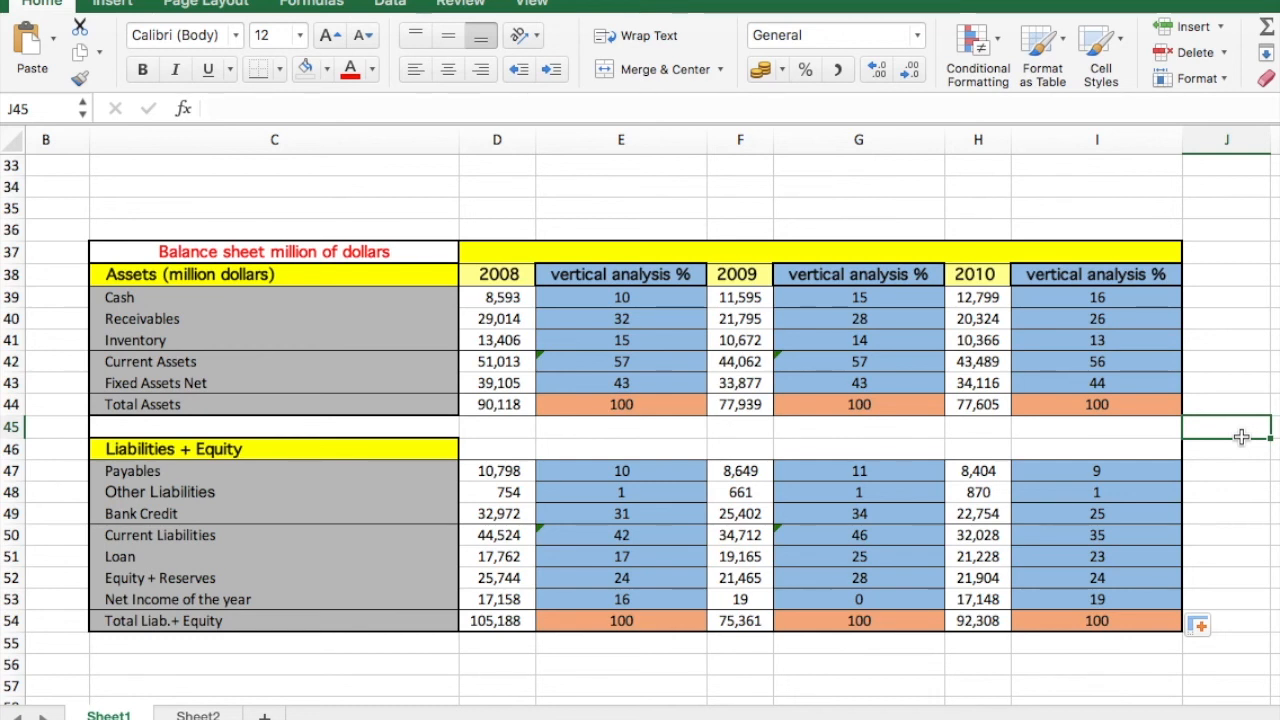
{"action": "mouse_move", "coordinate": [1244, 420]}
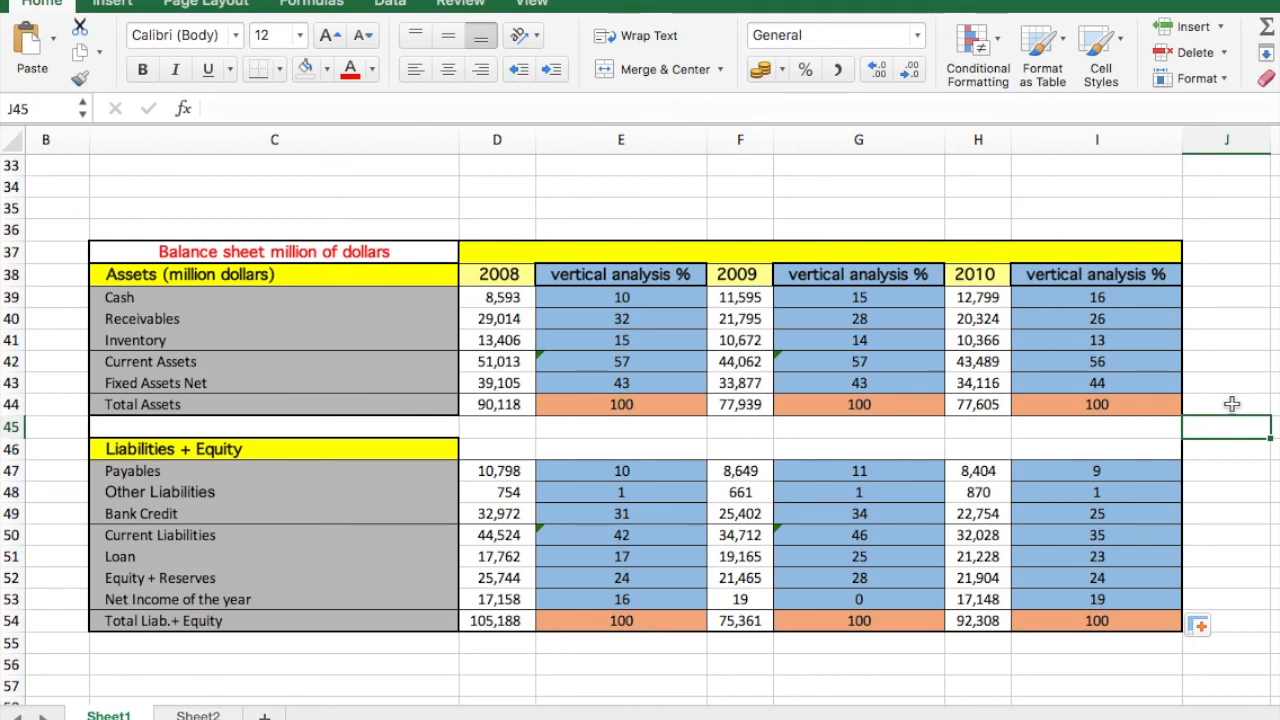
{"action": "mouse_move", "coordinate": [497, 534]}
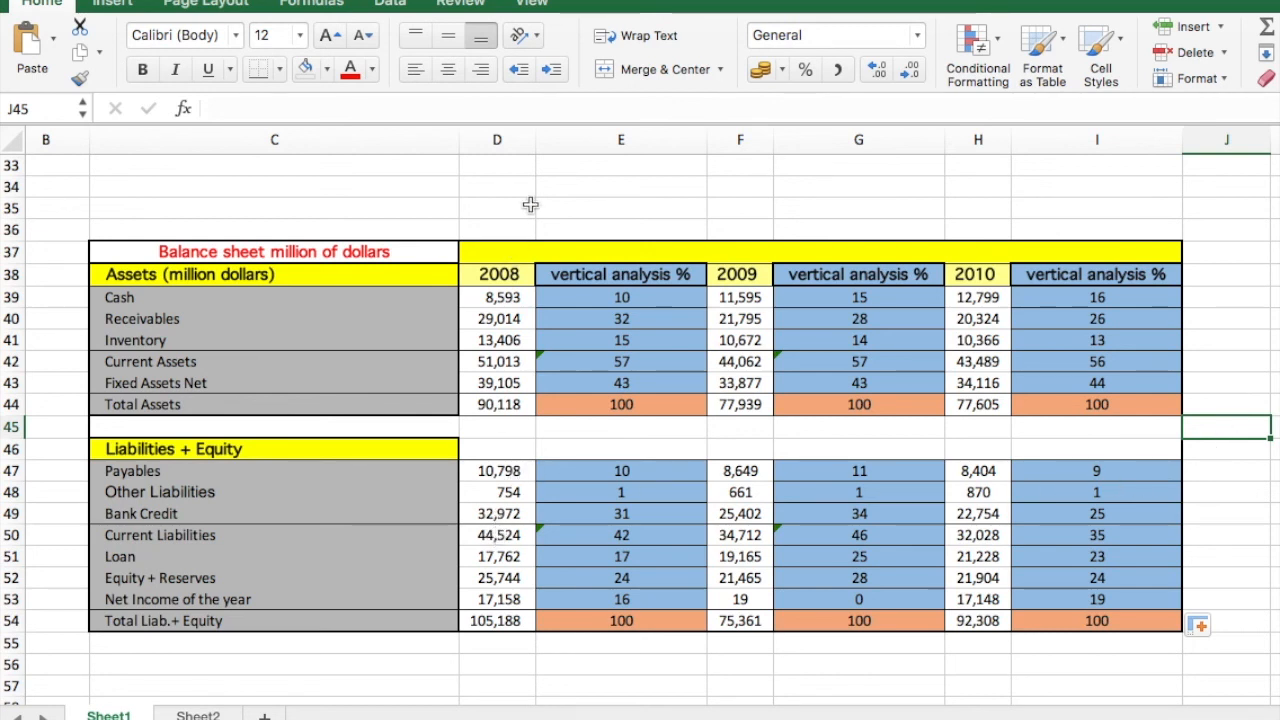
{"action": "left_click", "coordinate": [497, 207]}
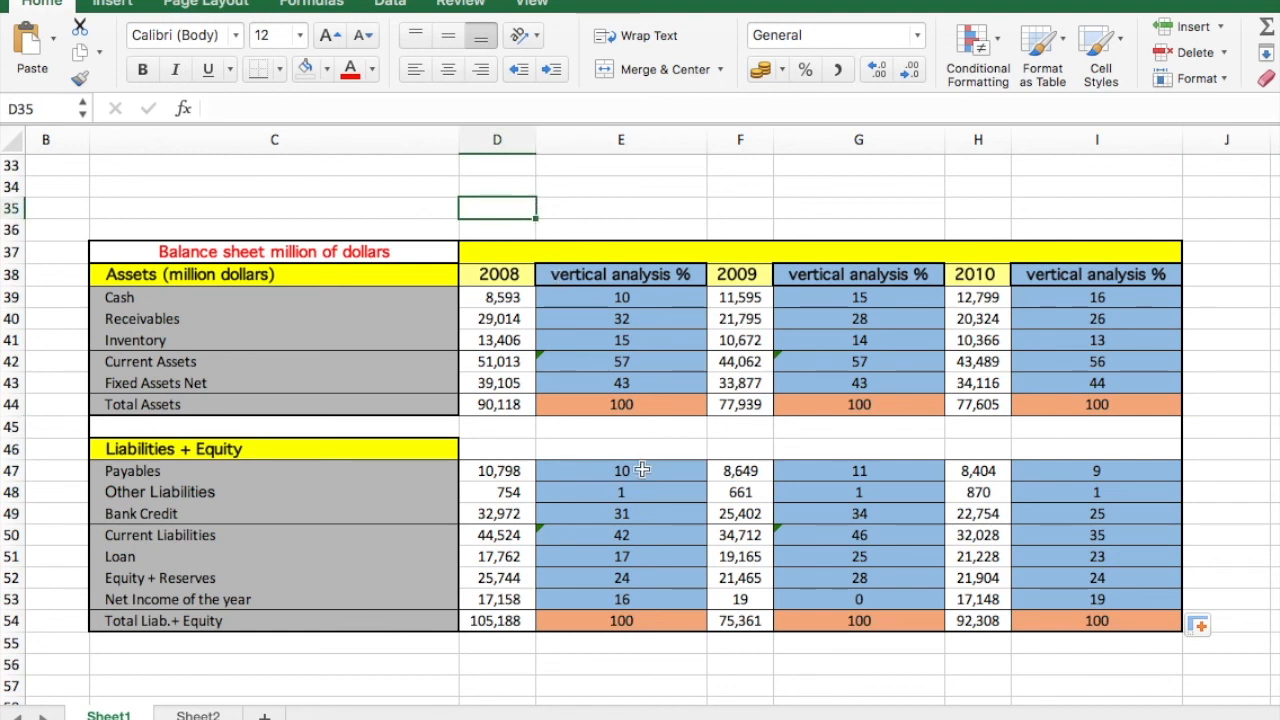